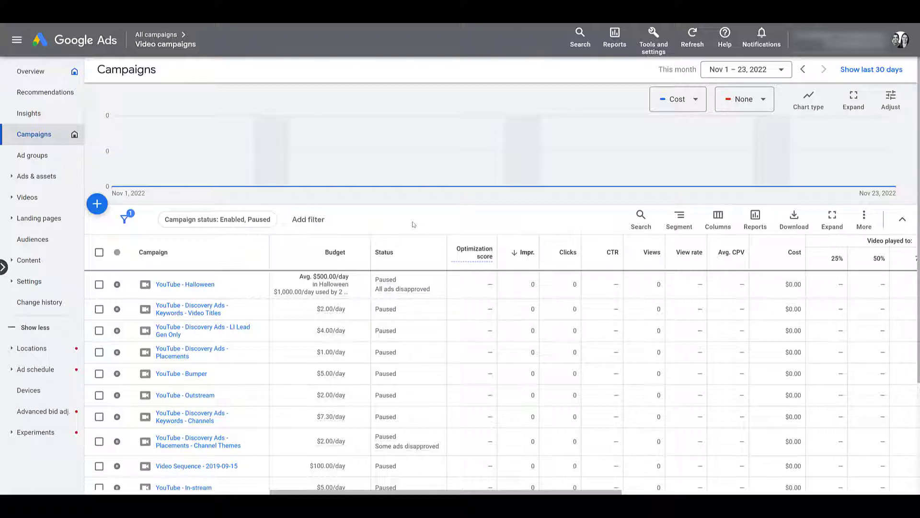
pyautogui.moveTo(96, 203)
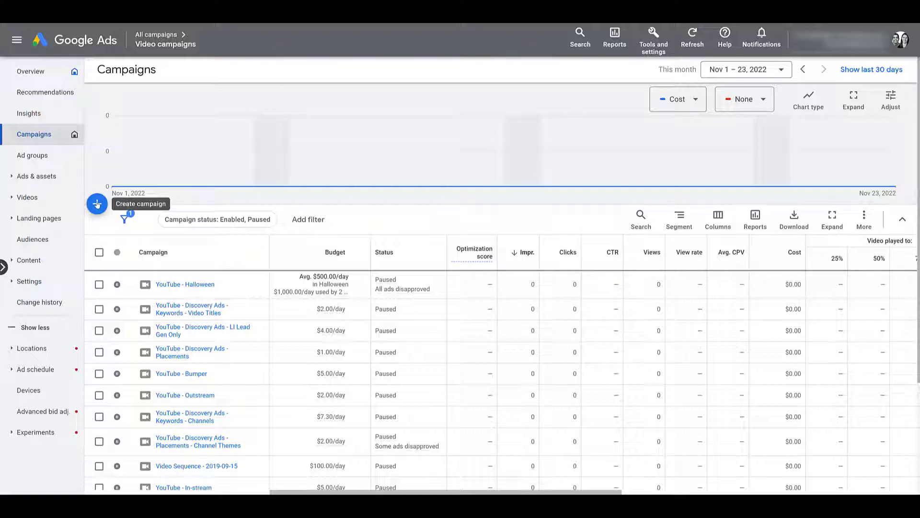
# Step: Start a brand-new campaign from the video campaigns list via the blue + button
pyautogui.click(96, 203)
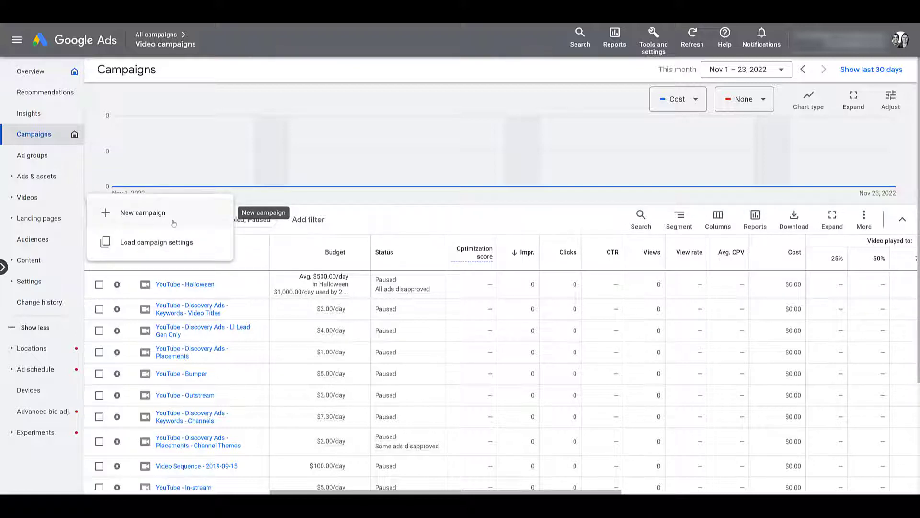
pyautogui.click(142, 213)
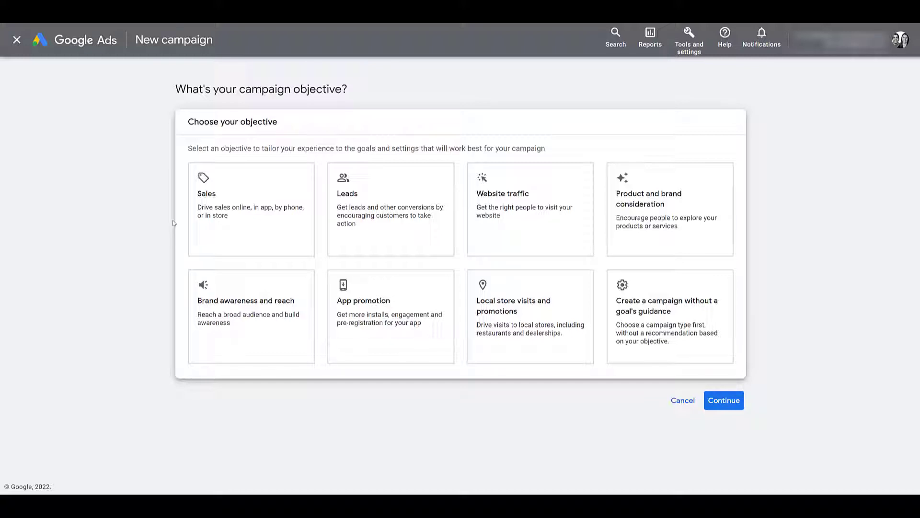
# Step: Choose Brand awareness and reach as the objective after briefly trying no guidance and the Video type
pyautogui.click(251, 315)
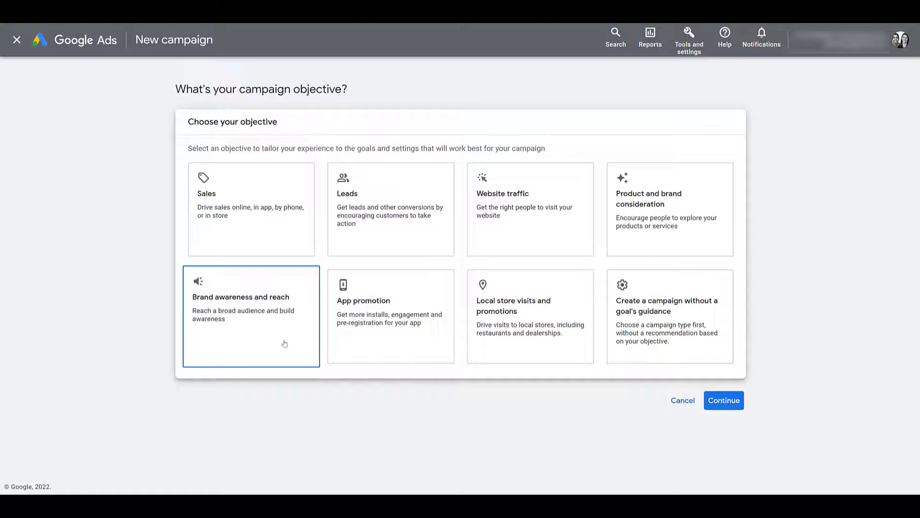
pyautogui.click(669, 316)
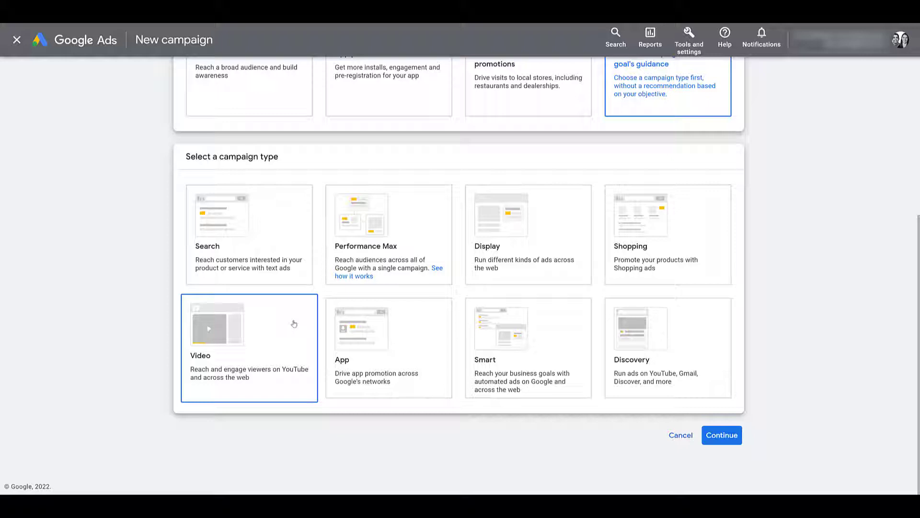
pyautogui.click(721, 435)
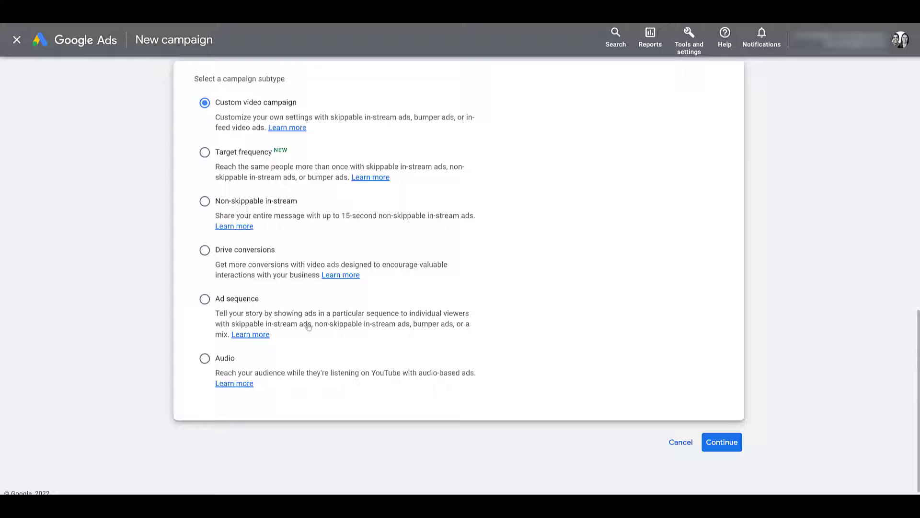
pyautogui.click(204, 153)
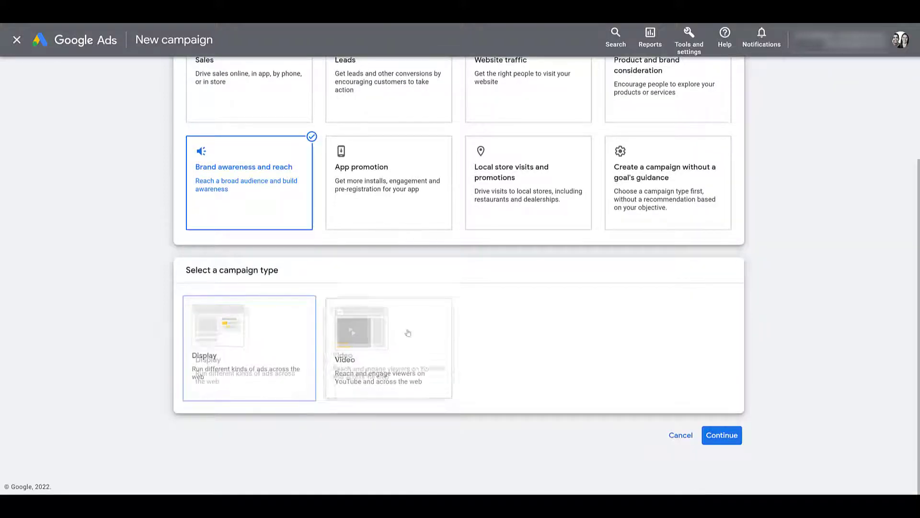
# Step: Pick the Video campaign type with the Target frequency subtype and continue to general settings
pyautogui.click(388, 347)
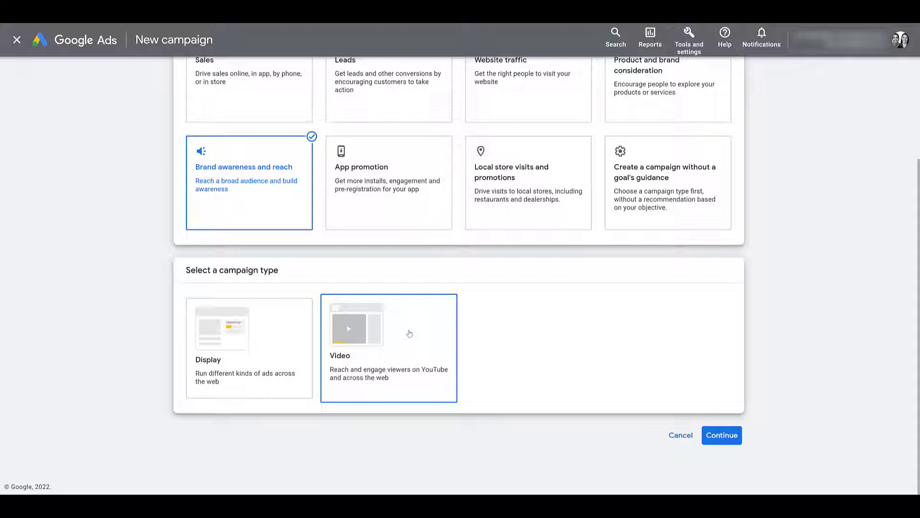
pyautogui.click(720, 435)
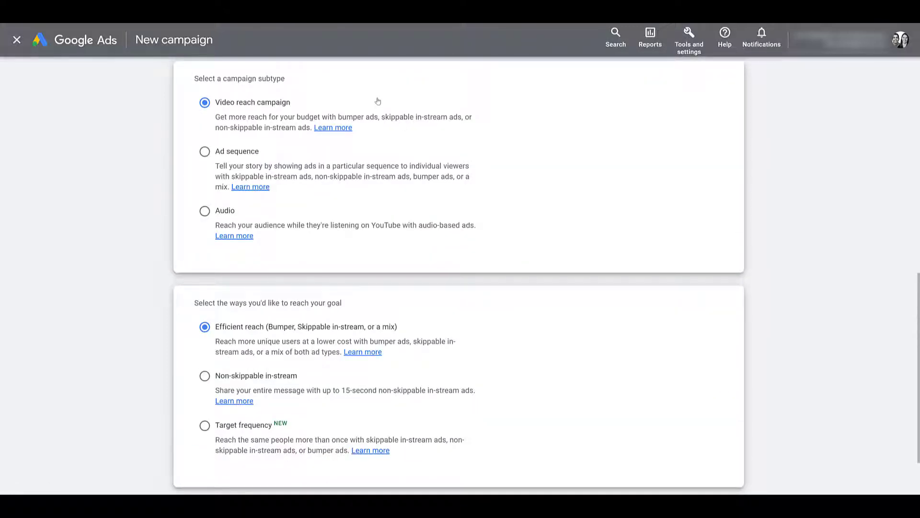
pyautogui.moveTo(241, 373)
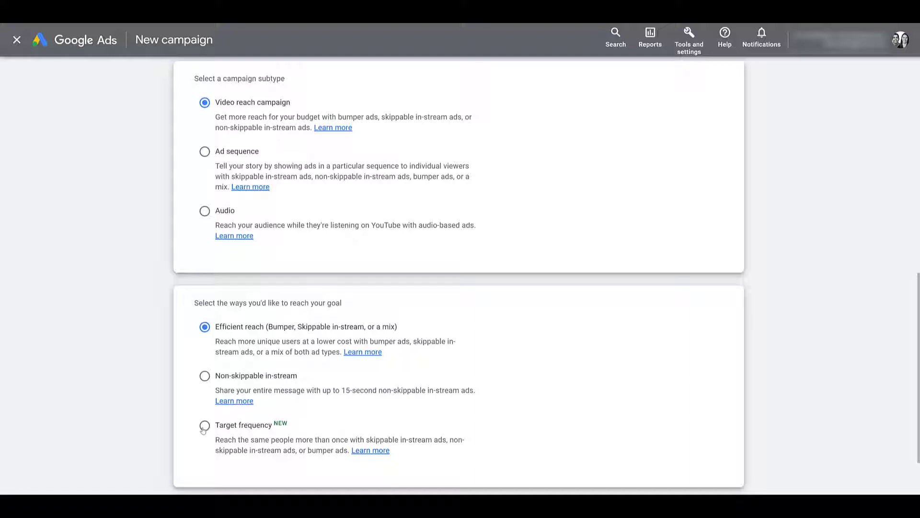
pyautogui.click(205, 426)
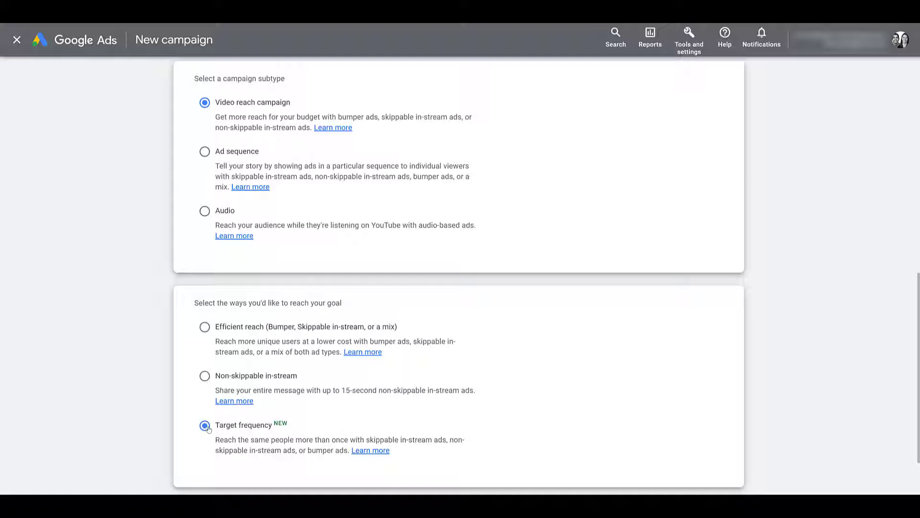
pyautogui.scroll(-3)
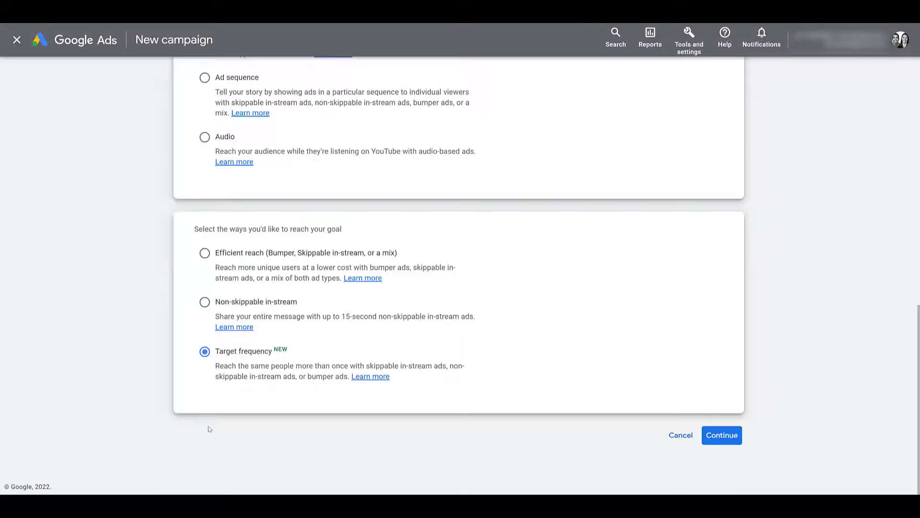
pyautogui.click(721, 435)
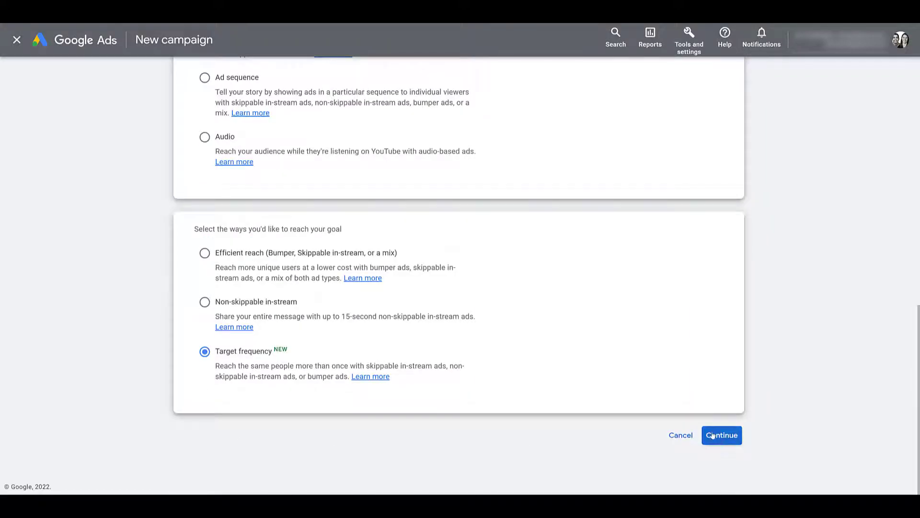
pyautogui.click(721, 435)
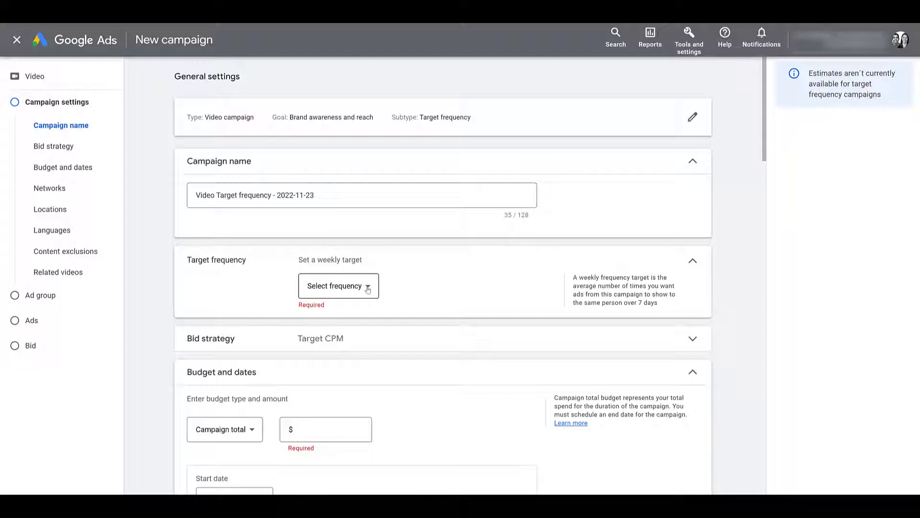
# Step: Set the weekly frequency target to 4 and expand the Target CPM bid strategy section
pyautogui.click(337, 286)
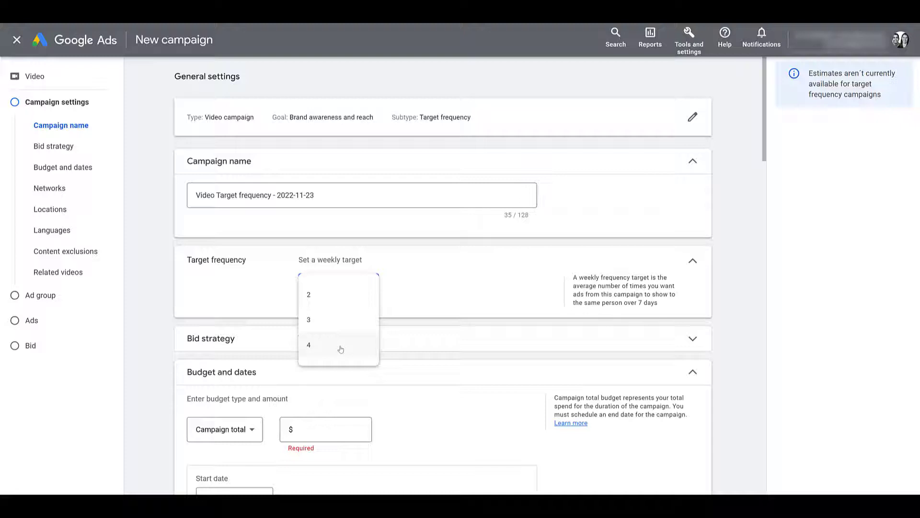
pyautogui.click(307, 345)
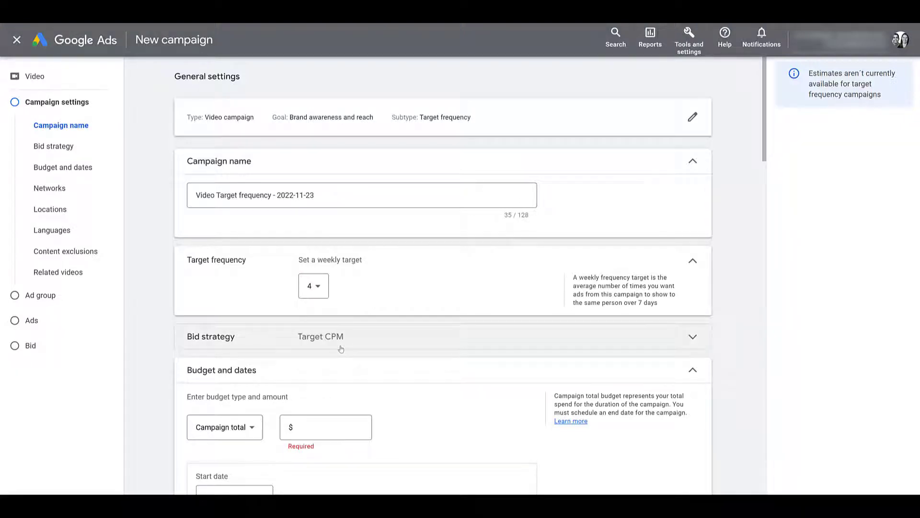
pyautogui.click(341, 336)
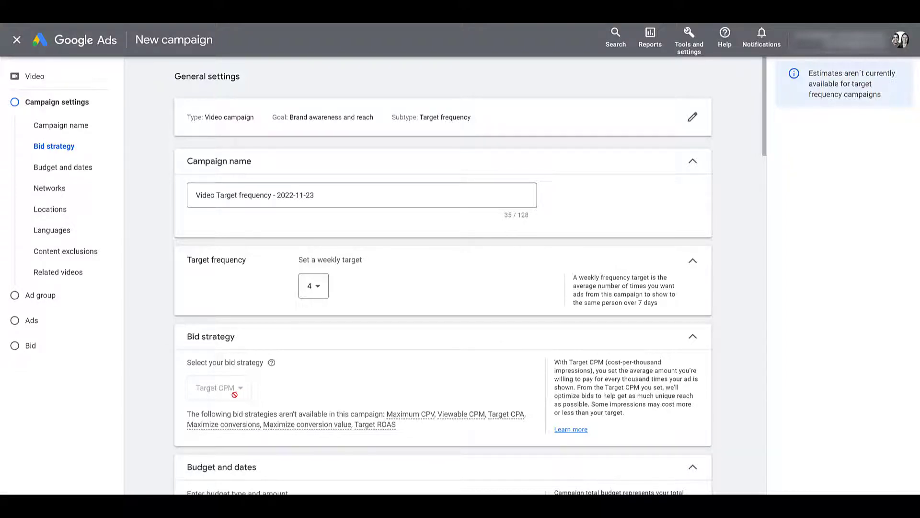
pyautogui.moveTo(321, 76)
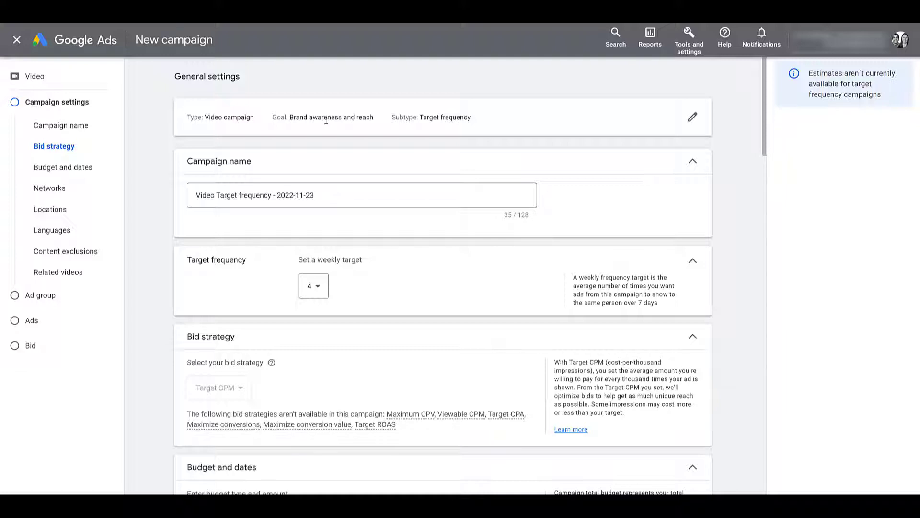
# Step: Enter a $1,000 campaign total budget and set the end date to Jan 31, 2023
pyautogui.scroll(-3)
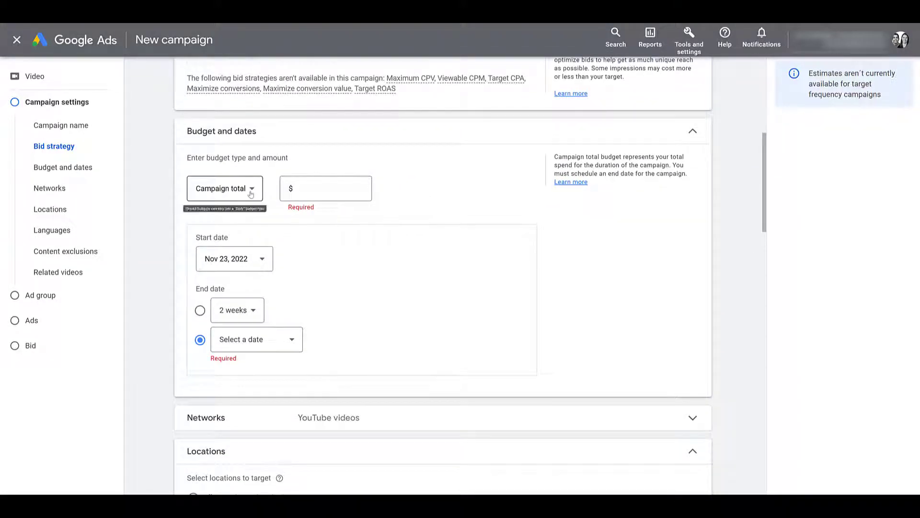
pyautogui.click(224, 189)
pyautogui.write('1,000')
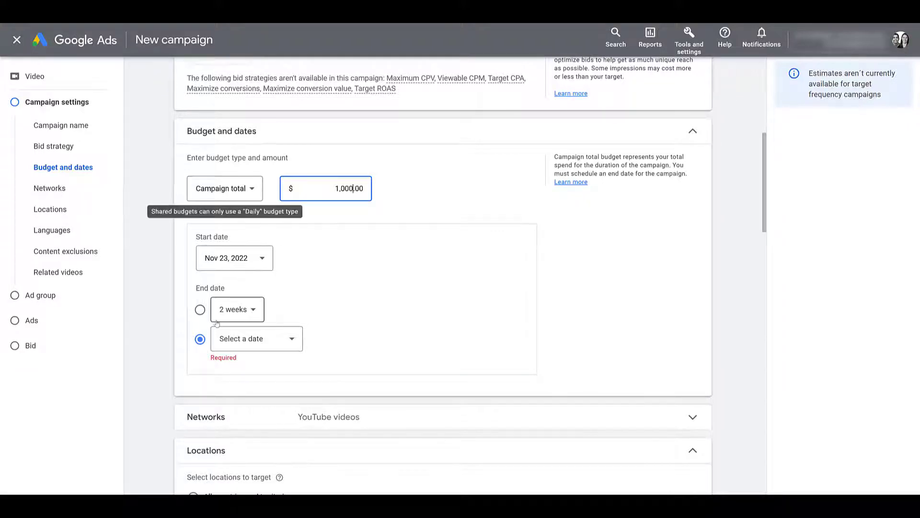
pyautogui.click(255, 338)
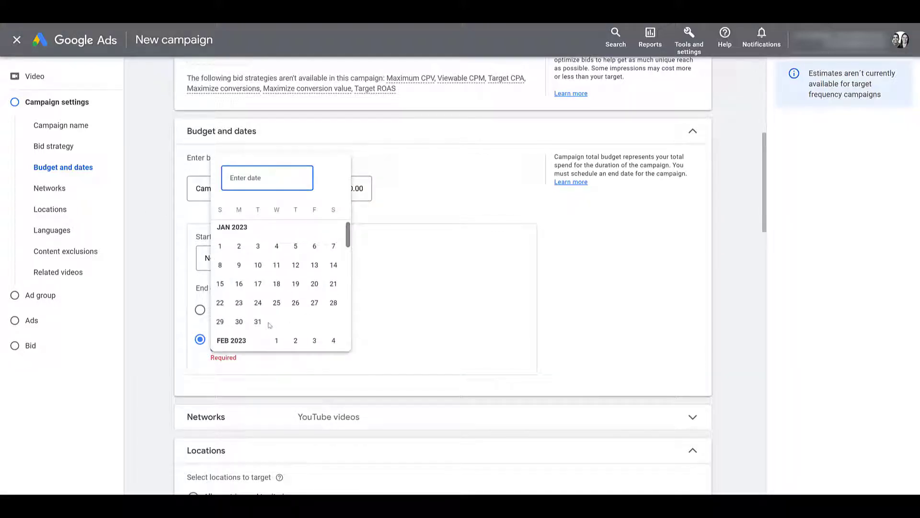
pyautogui.click(257, 321)
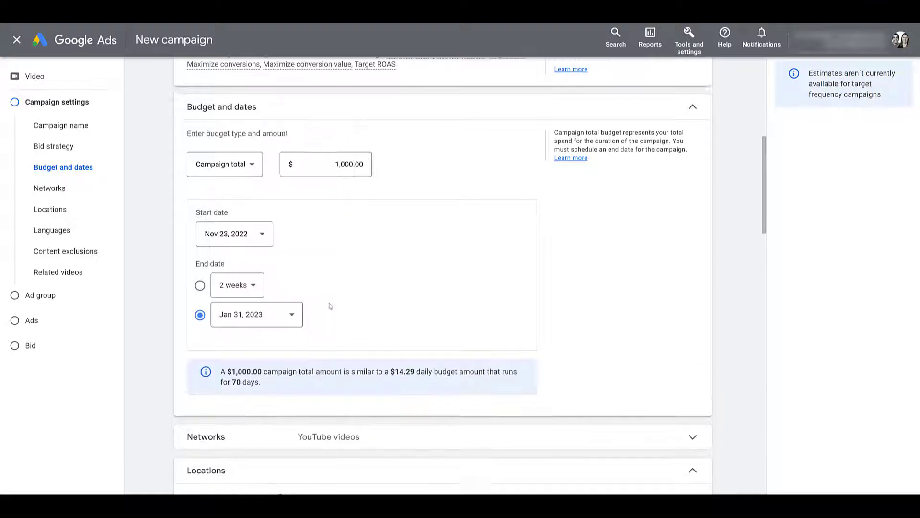
pyautogui.scroll(-3)
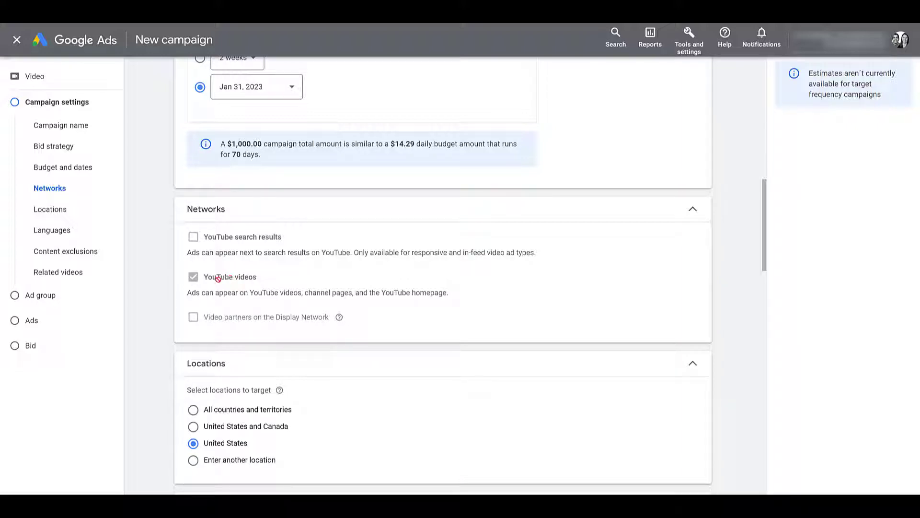
pyautogui.moveTo(193, 236)
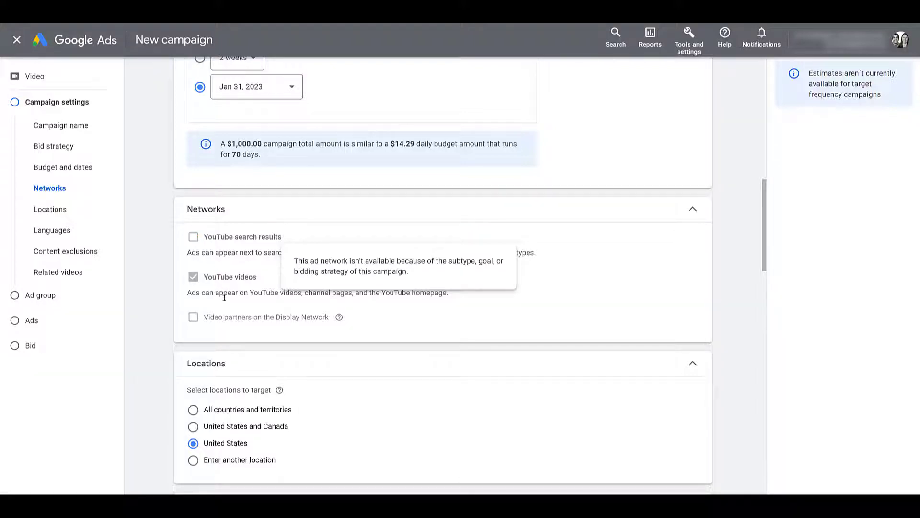
pyautogui.moveTo(229, 322)
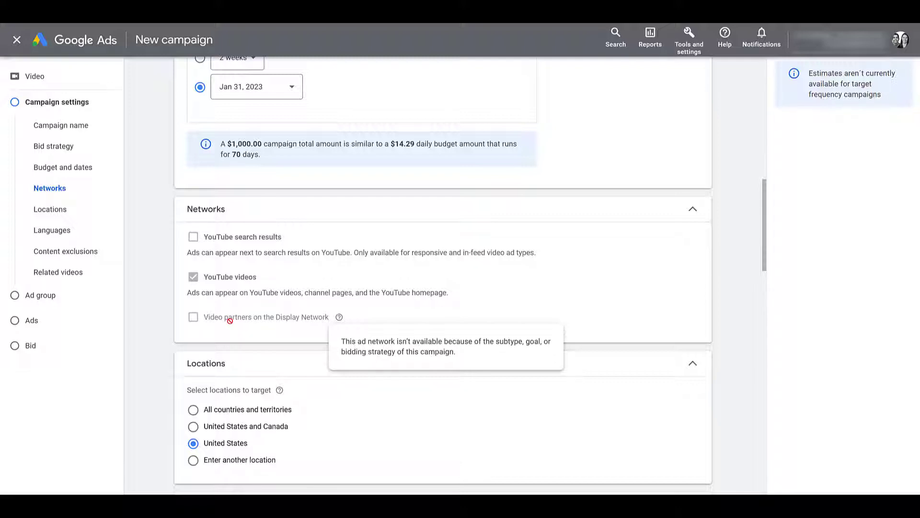
pyautogui.moveTo(254, 237)
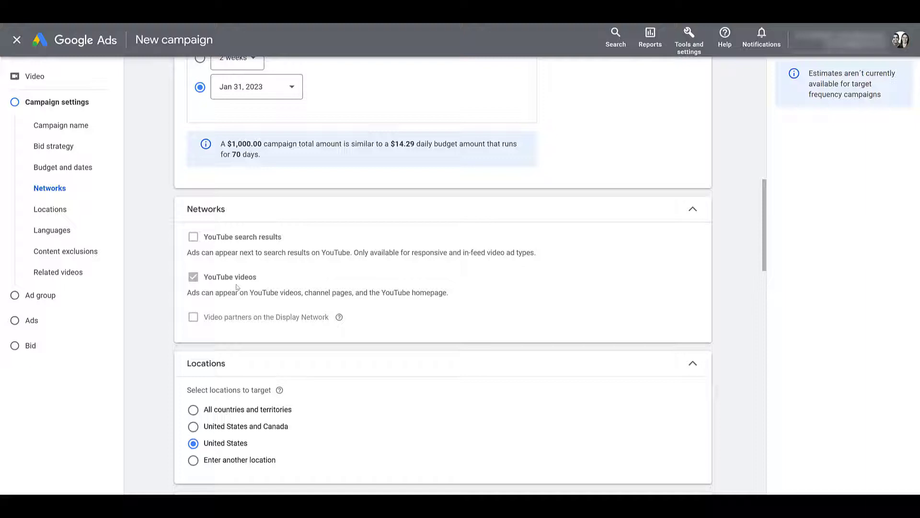
# Step: Scroll past Languages and Content exclusions and expand the Related videos section
pyautogui.scroll(-3)
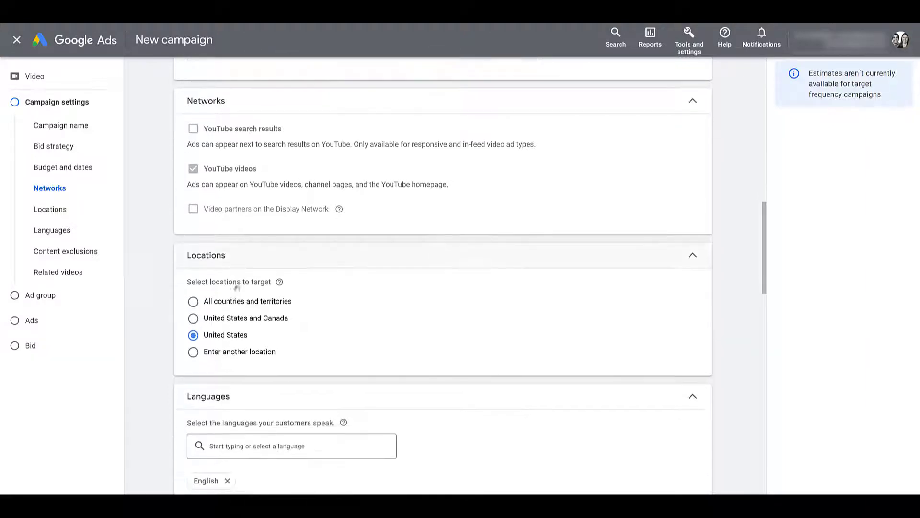
pyautogui.scroll(-3)
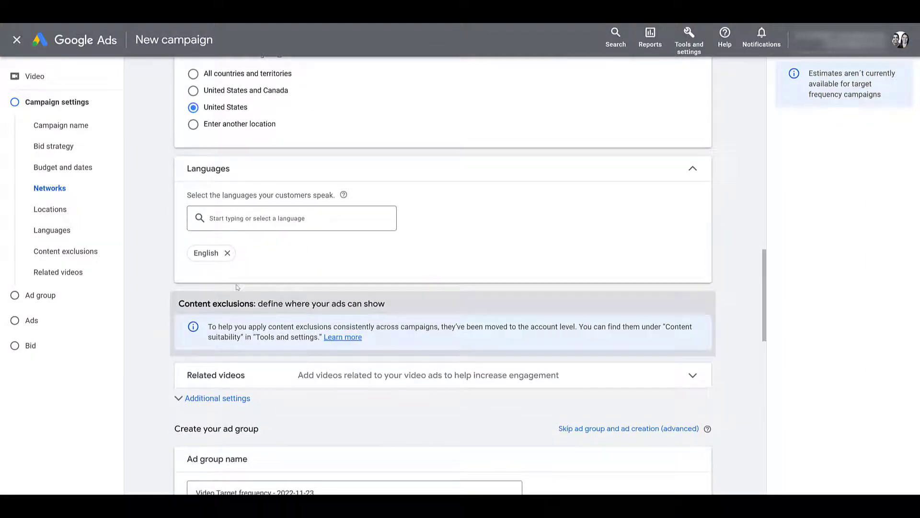
pyautogui.scroll(-3)
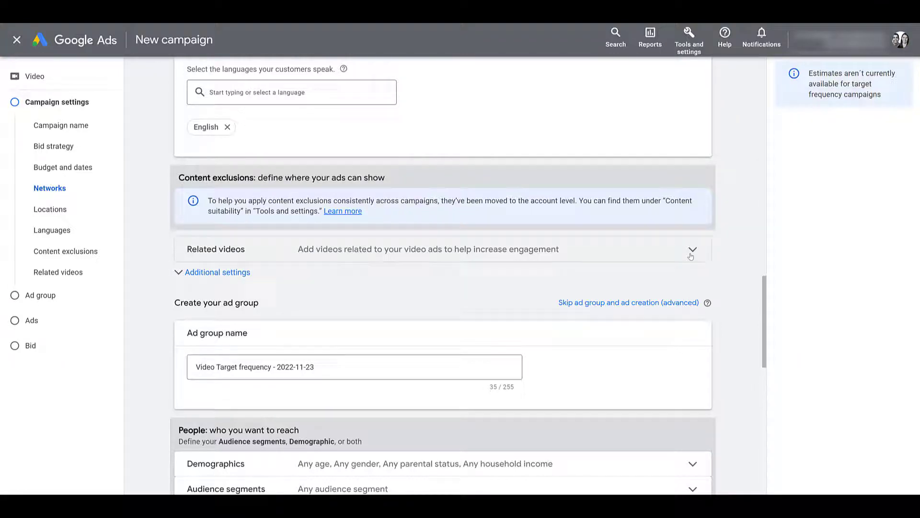
pyautogui.click(691, 249)
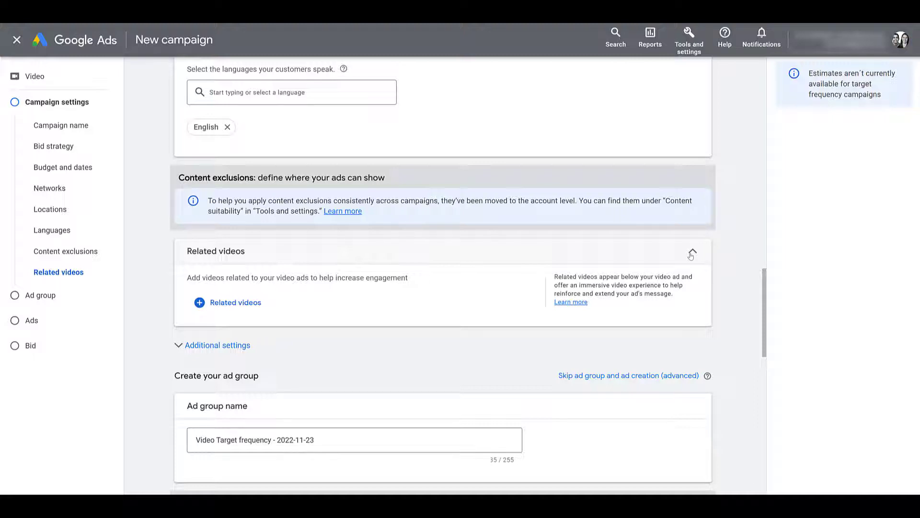
pyautogui.moveTo(288, 351)
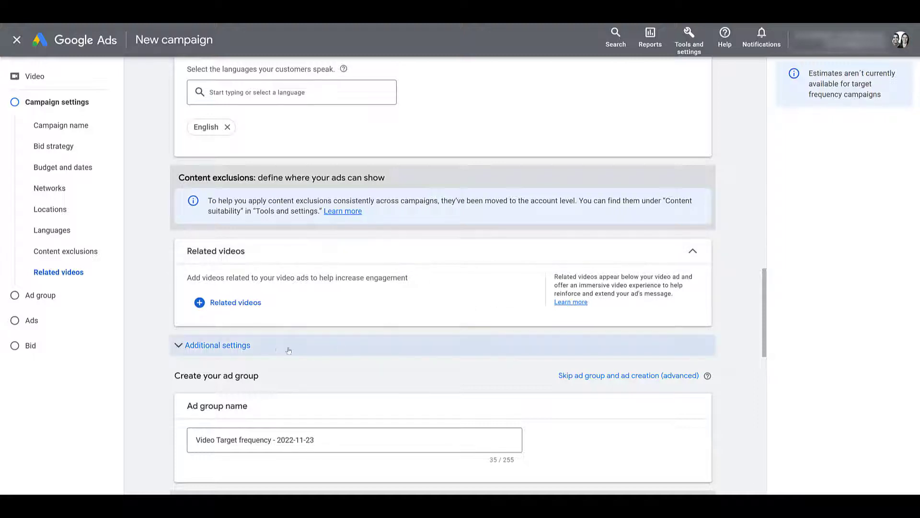
# Step: Expand Additional settings showing Devices, Ad schedule and Third-party measurement
pyautogui.click(216, 345)
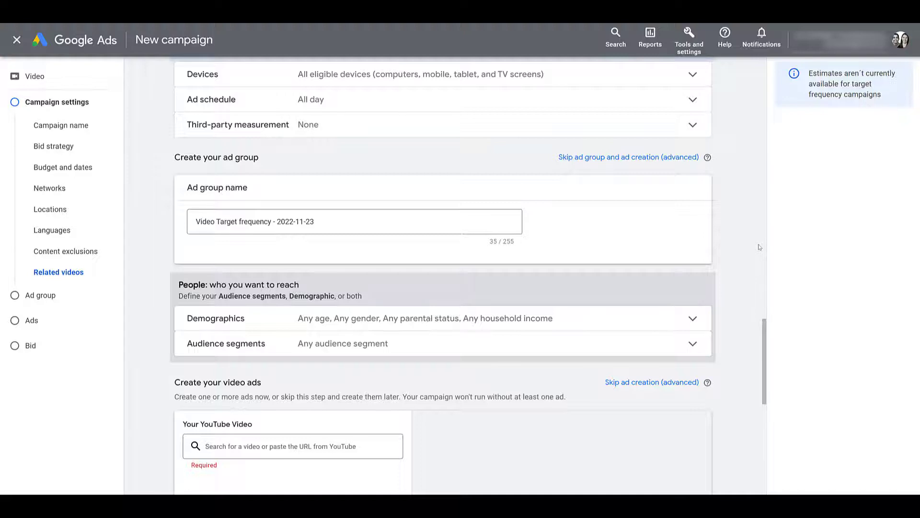
pyautogui.moveTo(488, 266)
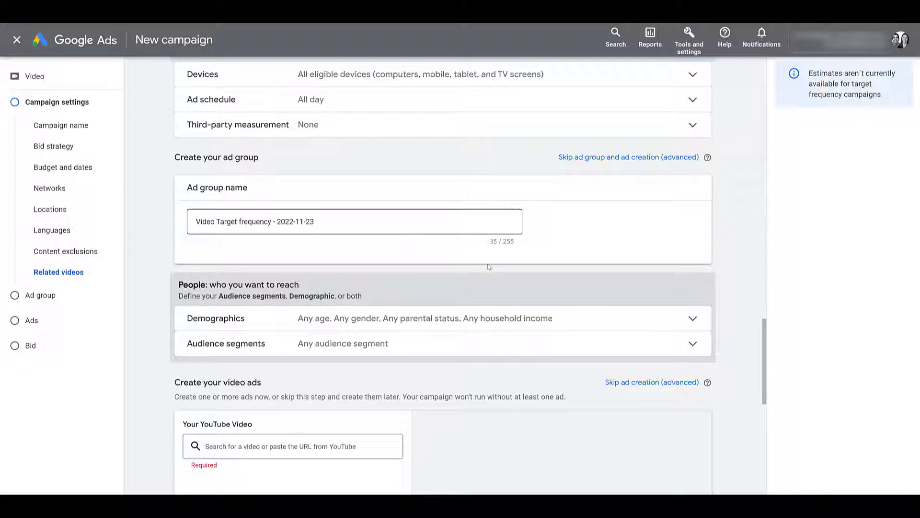
pyautogui.moveTo(700, 323)
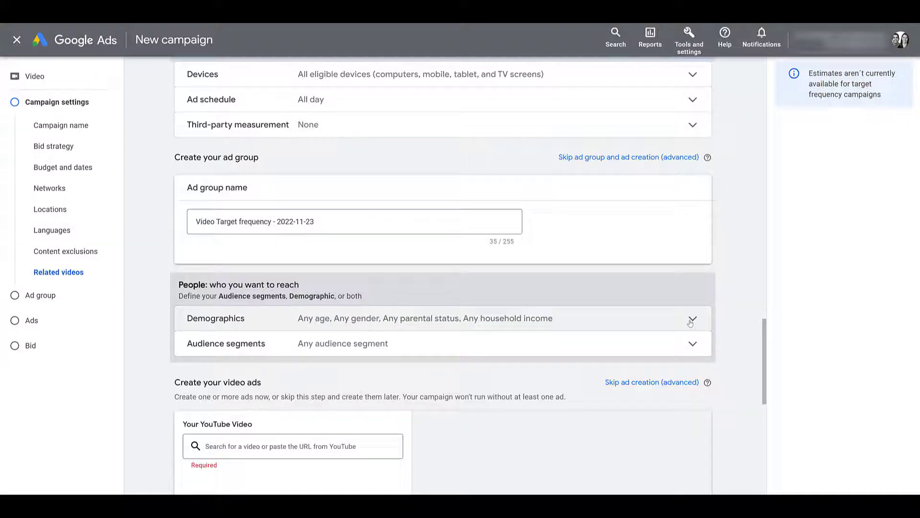
pyautogui.moveTo(335, 322)
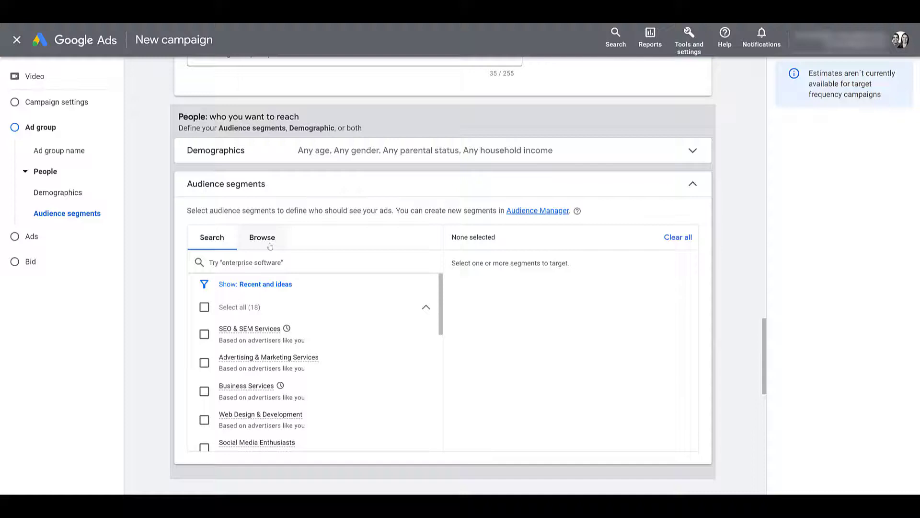
# Step: Browse audience segments and open the 'actively researching or planning' category with In-market and Life events
pyautogui.click(261, 237)
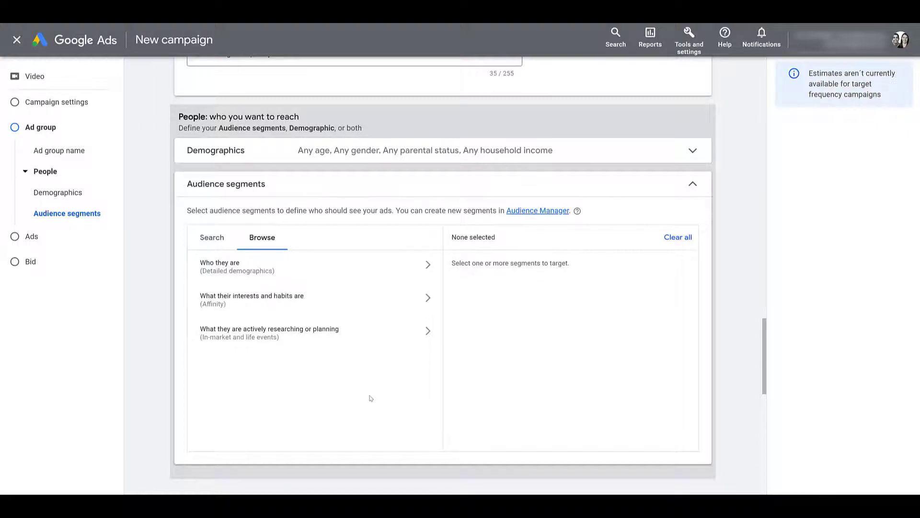
pyautogui.moveTo(360, 276)
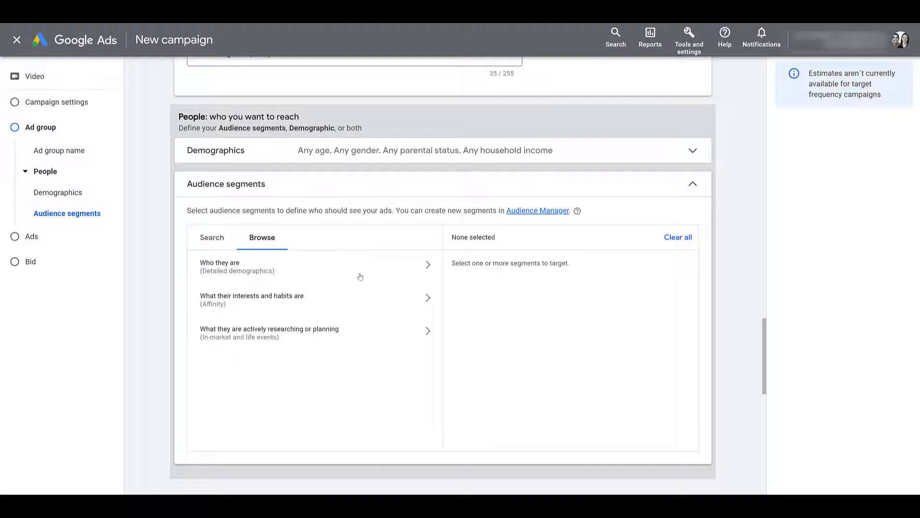
pyautogui.moveTo(357, 338)
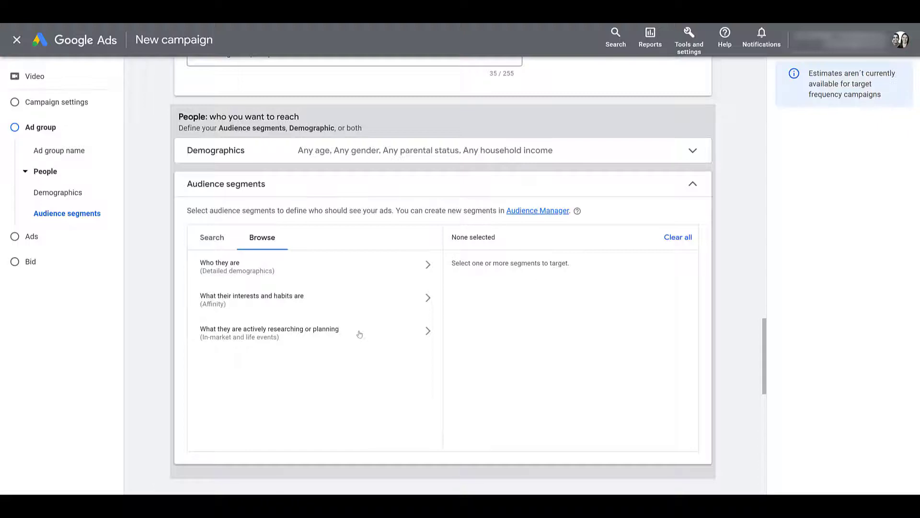
pyautogui.click(269, 331)
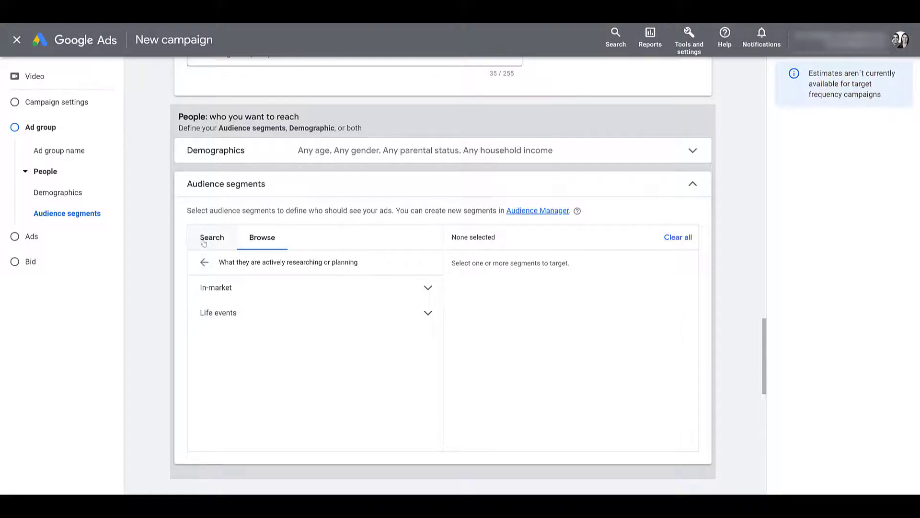
# Step: Select the in-market audiences SEO & SEM Services and Advertising & Marketing Services
pyautogui.click(211, 237)
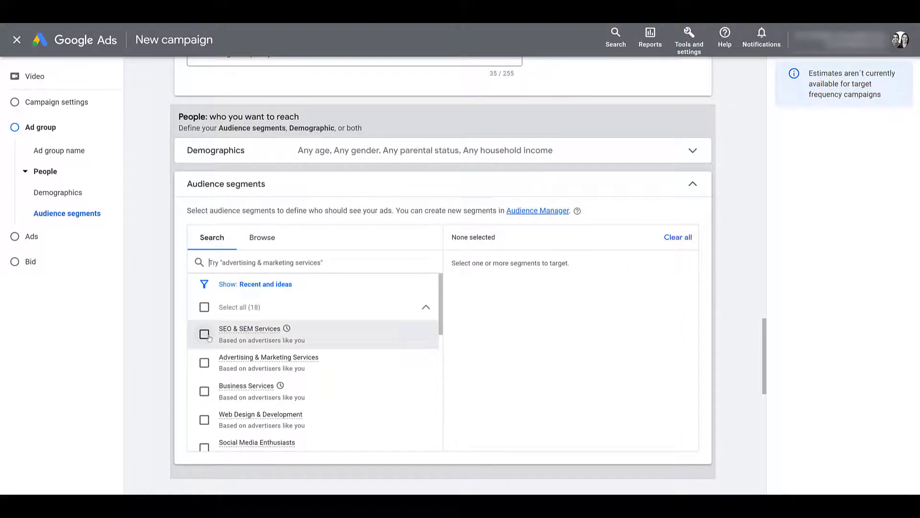
pyautogui.click(204, 318)
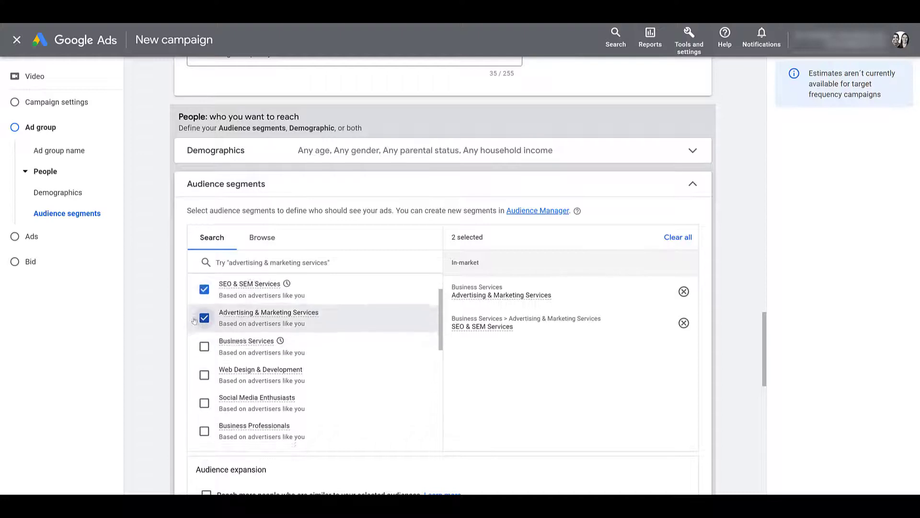
pyautogui.scroll(-3)
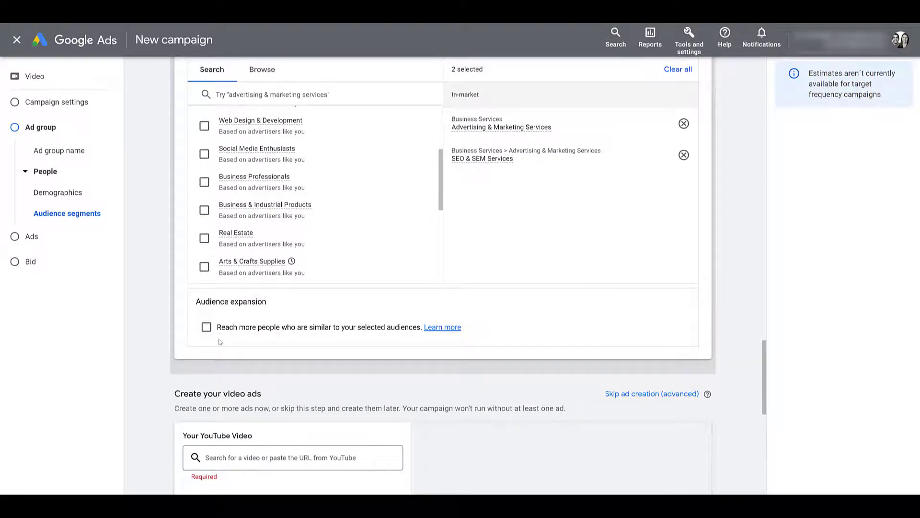
pyautogui.scroll(-3)
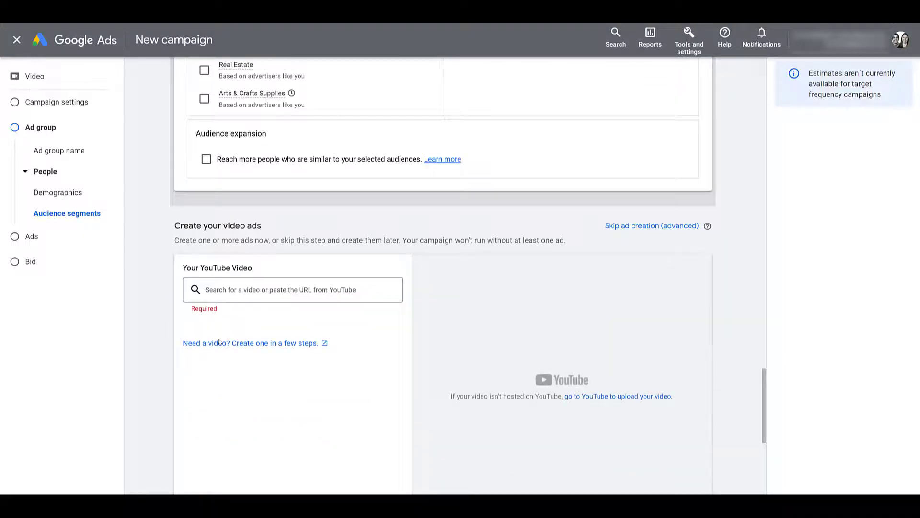
# Step: Search for and attach the 'YouTube In-Feed Video Ads' video as the ad's video
pyautogui.scroll(-3)
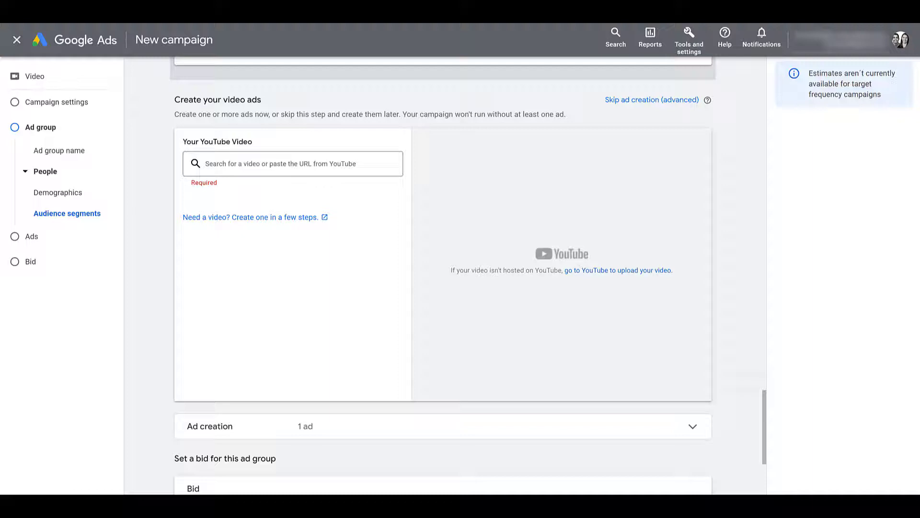
pyautogui.click(293, 163)
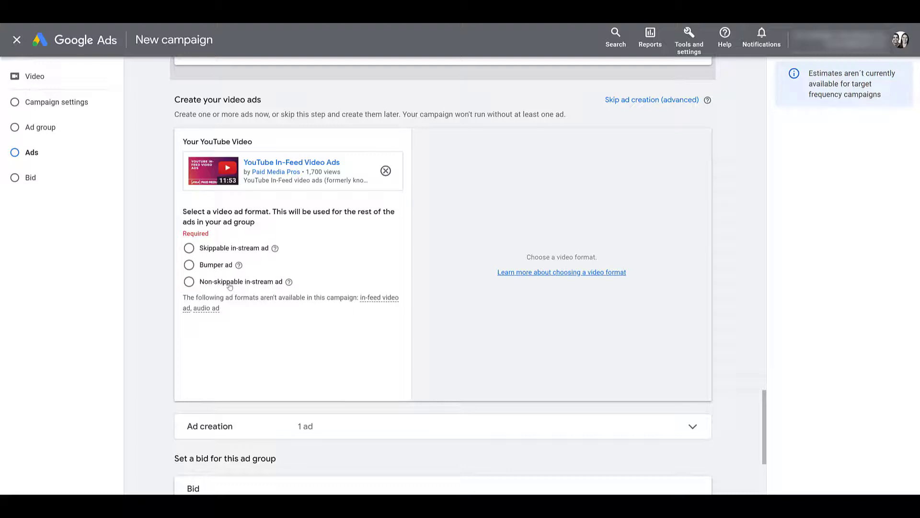
pyautogui.click(189, 281)
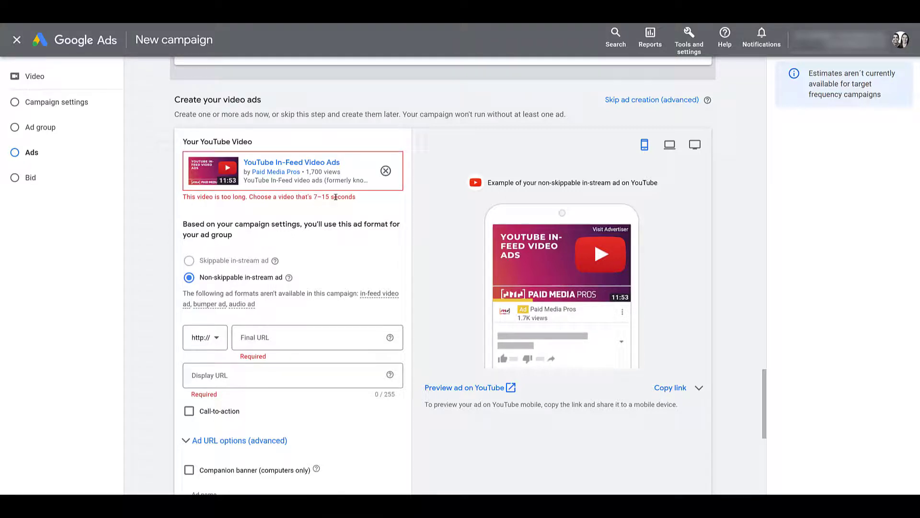
pyautogui.moveTo(385, 171)
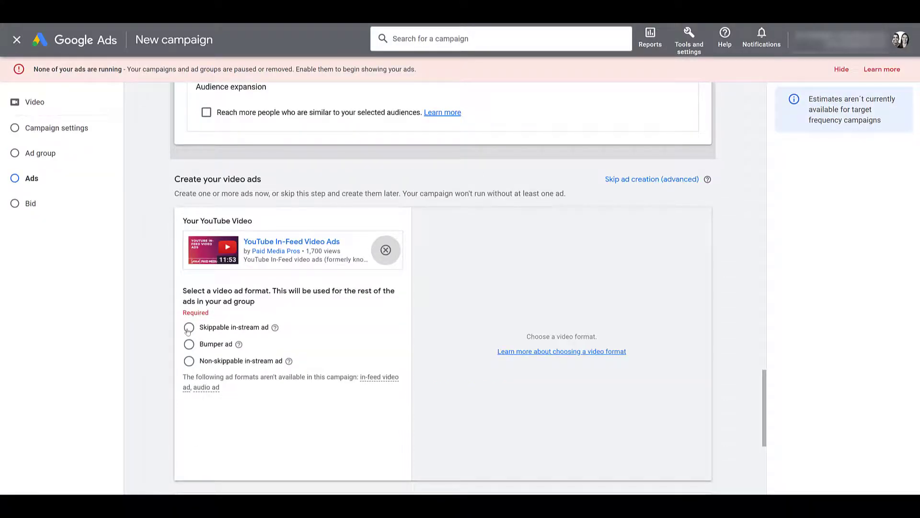
# Step: Make the ad a skippable in-stream ad with final URL paidmediapros.com
pyautogui.click(188, 327)
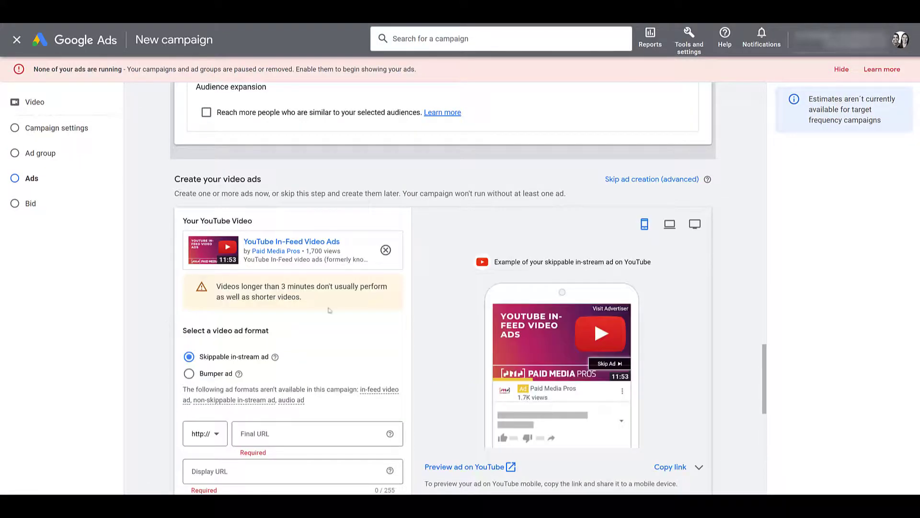
pyautogui.scroll(-3)
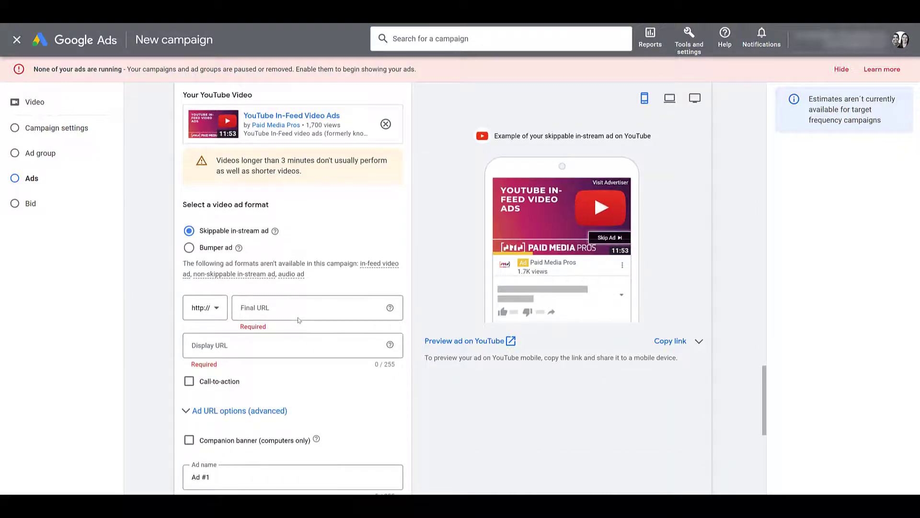
pyautogui.click(299, 308)
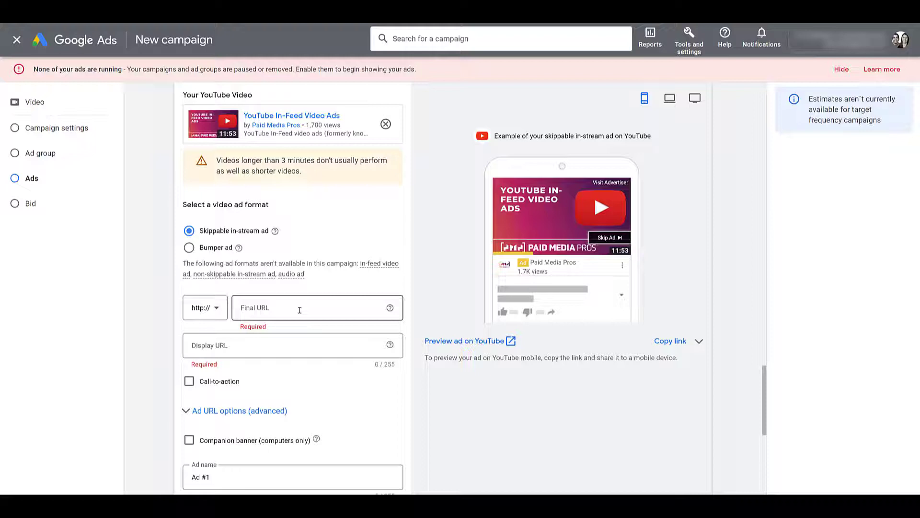
pyautogui.click(318, 307)
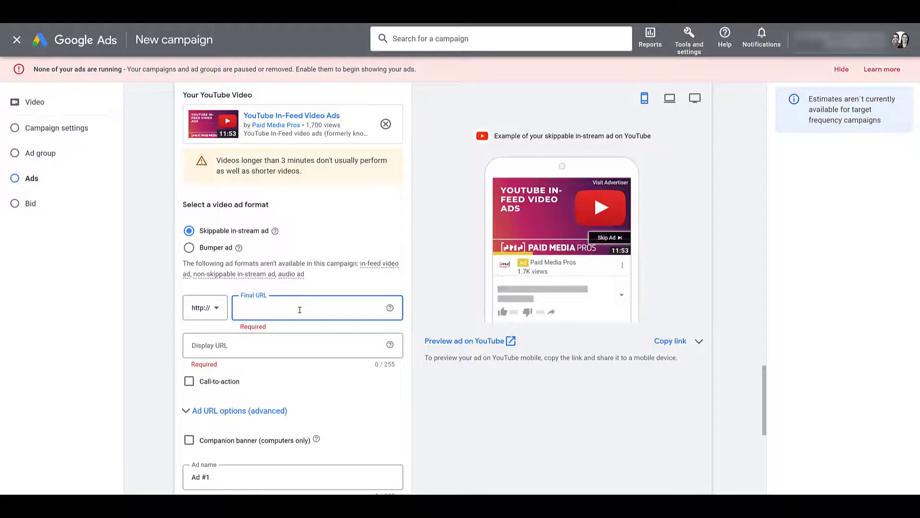
pyautogui.write('paidmediapros.com')
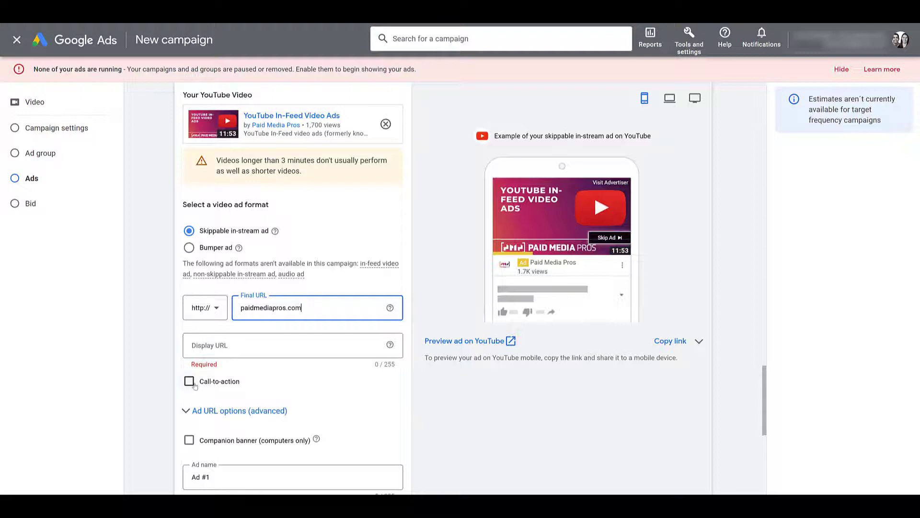
# Step: Add a 'Watch now' call-to-action to the ad and move down to the bid section
pyautogui.click(189, 381)
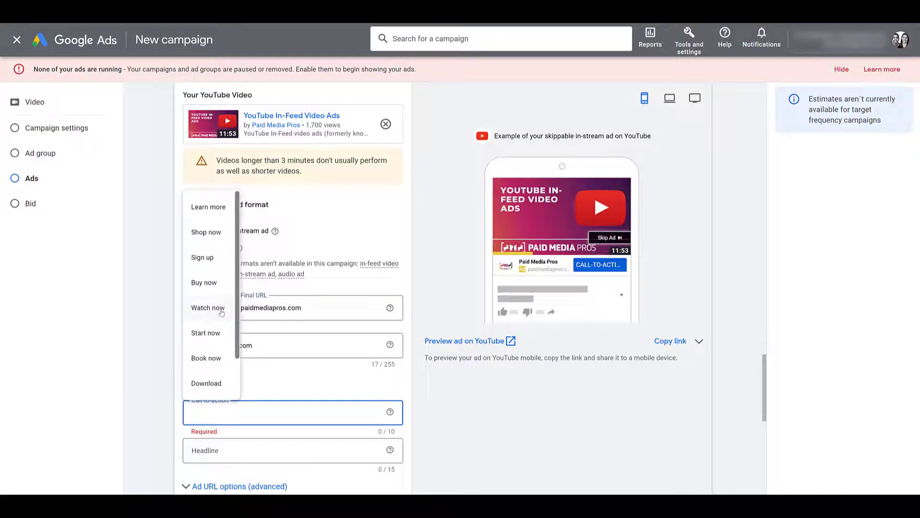
pyautogui.scroll(-3)
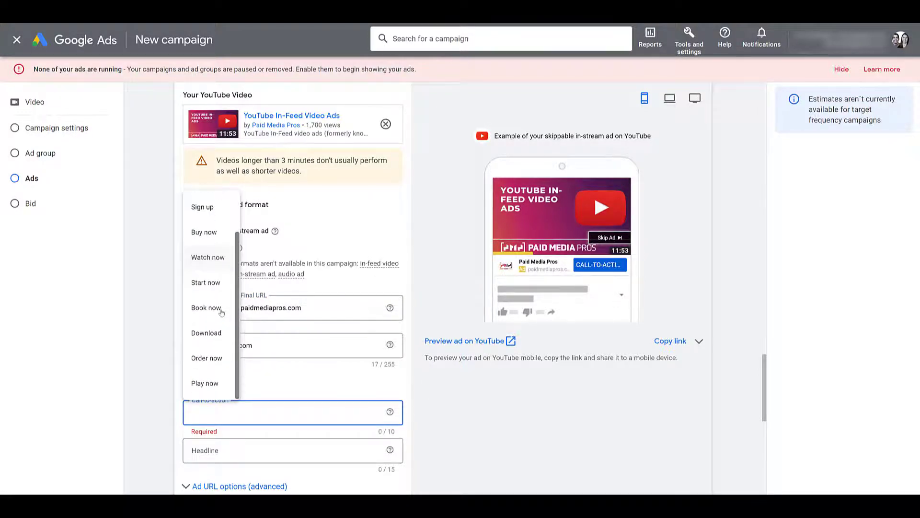
pyautogui.click(208, 257)
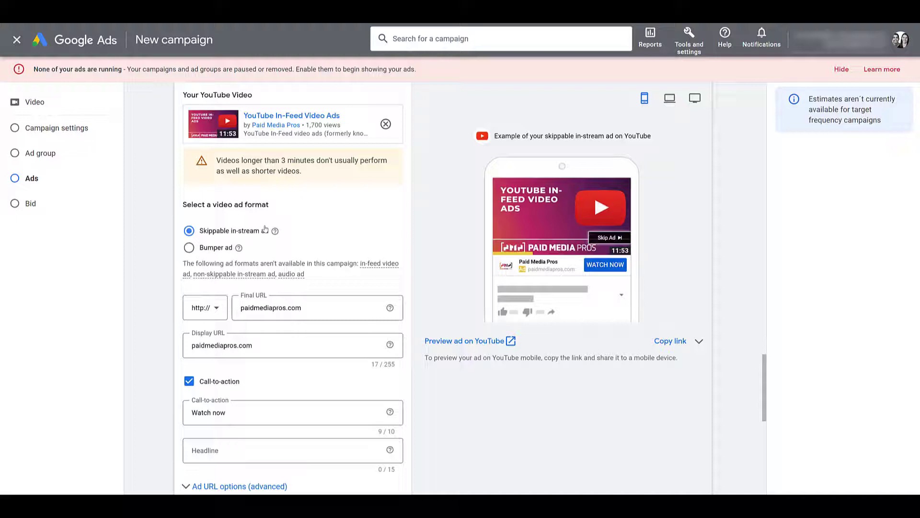
pyautogui.scroll(-3)
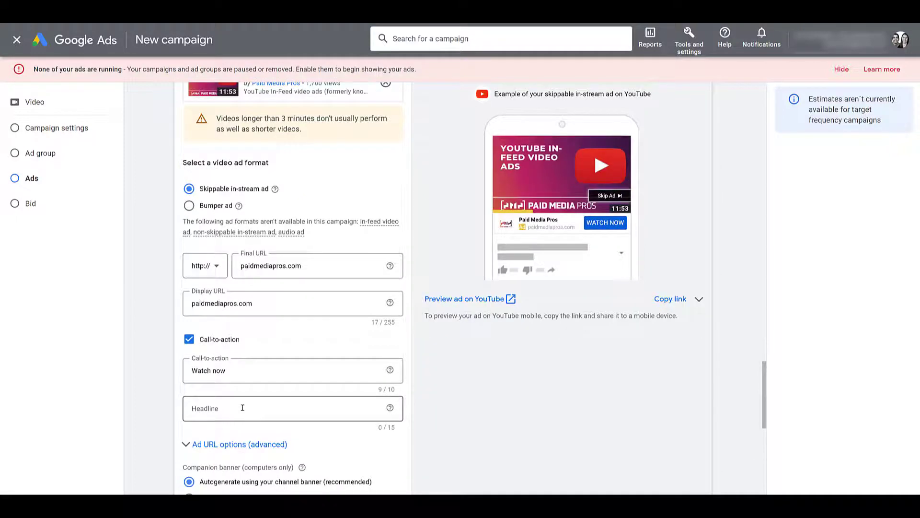
pyautogui.scroll(-3)
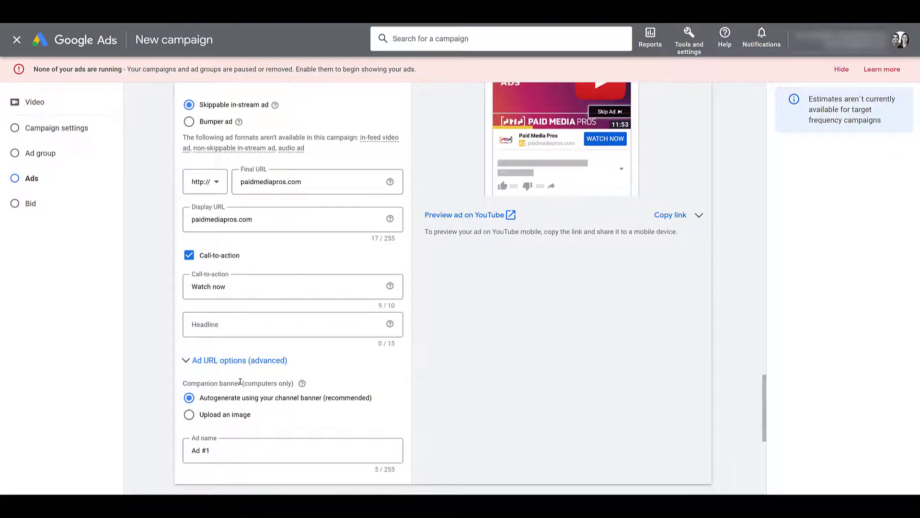
pyautogui.scroll(-3)
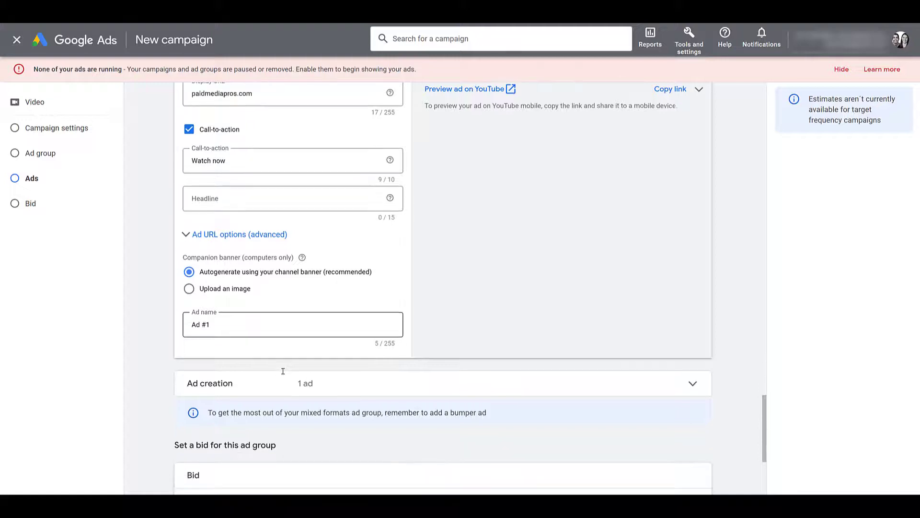
pyautogui.scroll(-3)
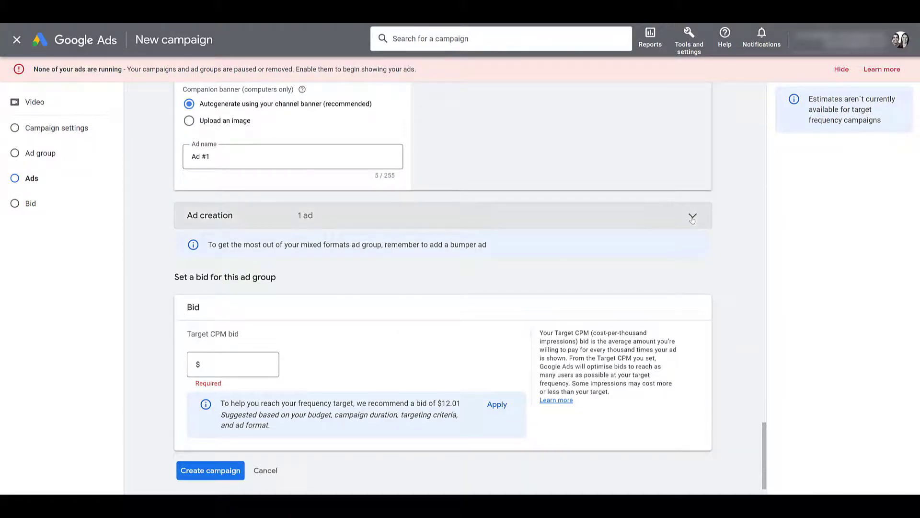
# Step: Expand the Ad creation list so the skippable in-stream ad shows as the Ad #1 card
pyautogui.click(692, 216)
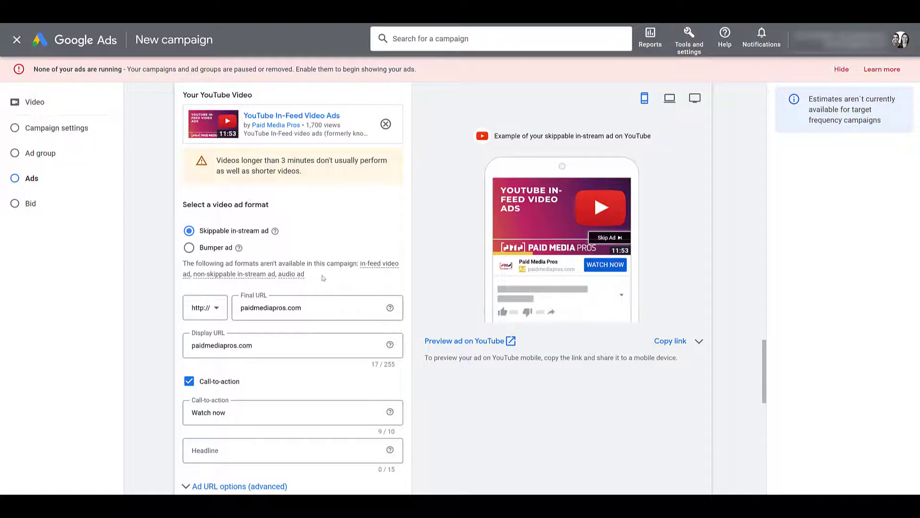
pyautogui.moveTo(237, 368)
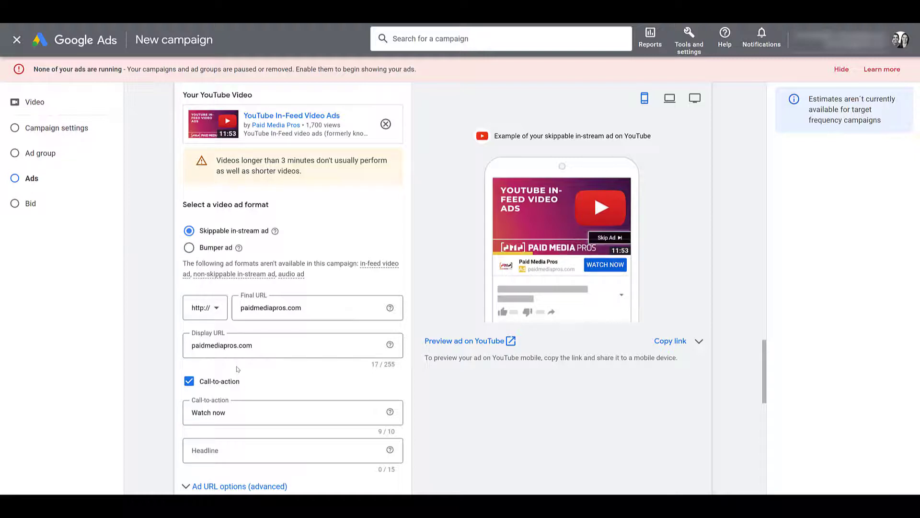
pyautogui.scroll(-3)
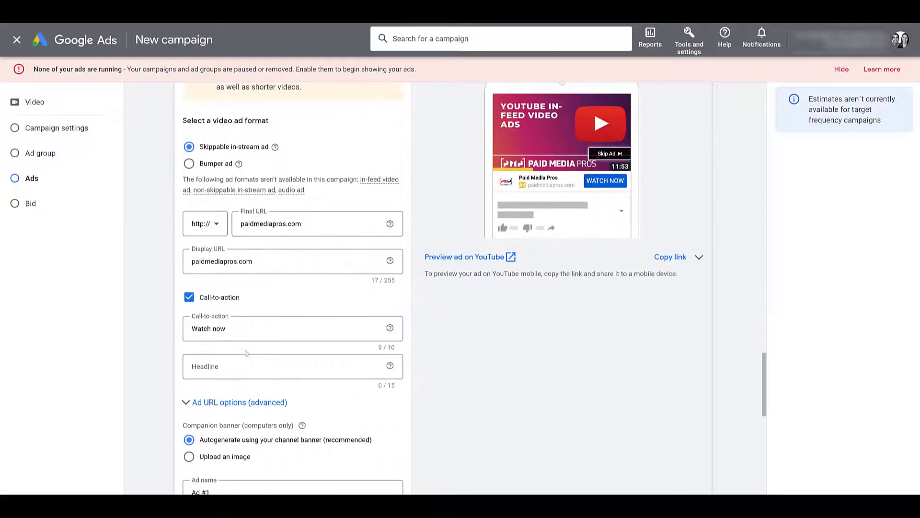
pyautogui.scroll(-3)
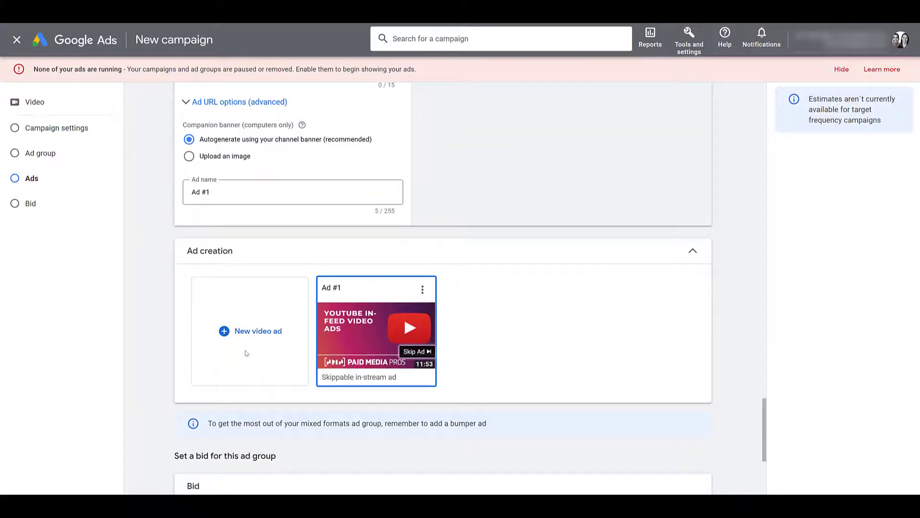
pyautogui.scroll(-3)
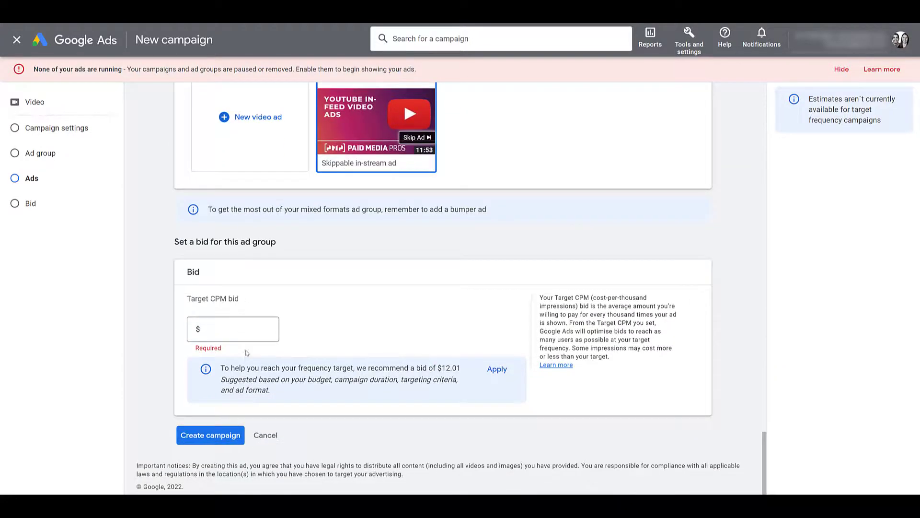
# Step: Apply the recommended $12.01 as the ad group's Target CPM bid
pyautogui.click(233, 329)
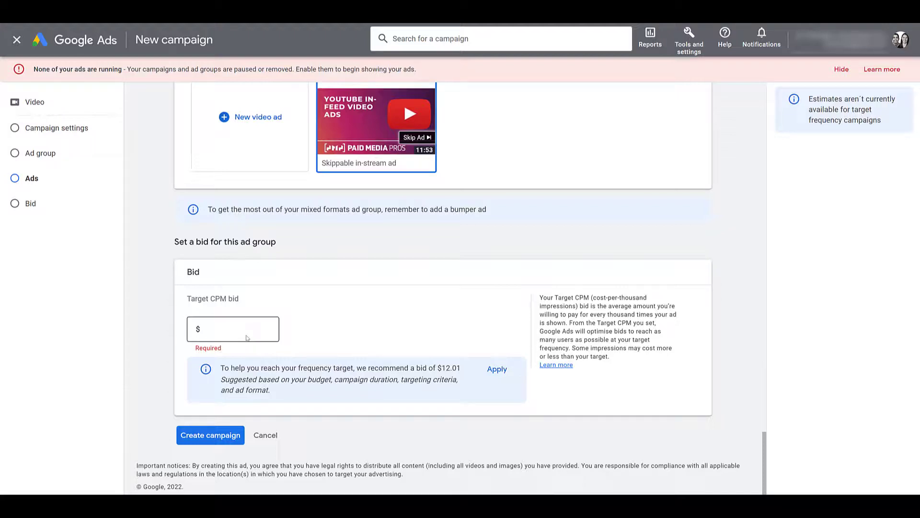
pyautogui.moveTo(464, 367)
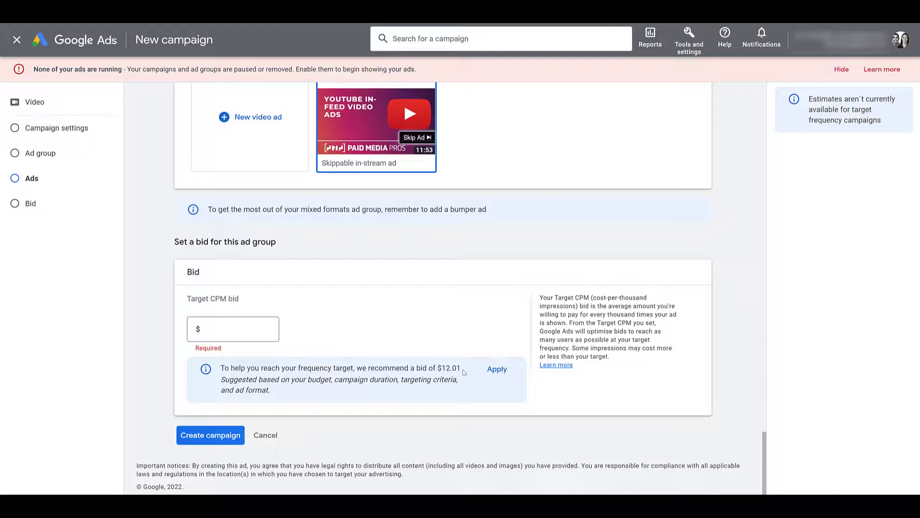
pyautogui.moveTo(469, 382)
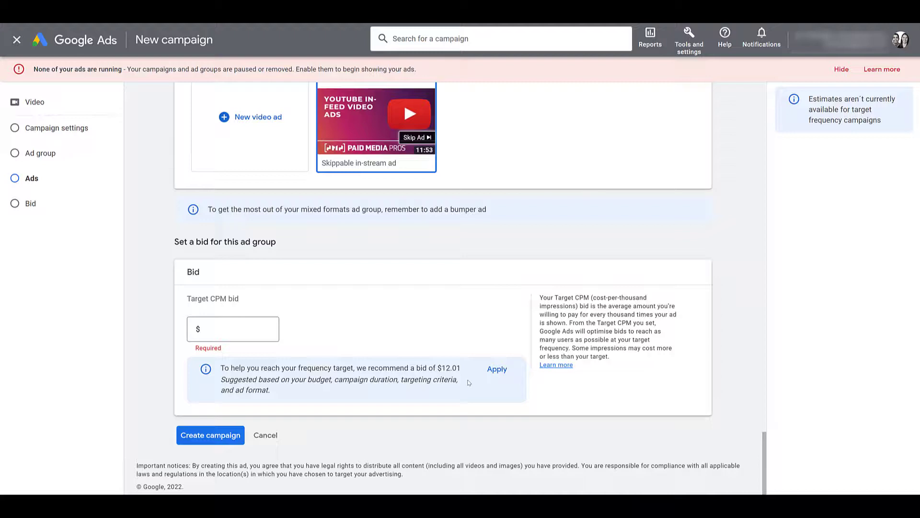
pyautogui.moveTo(372, 404)
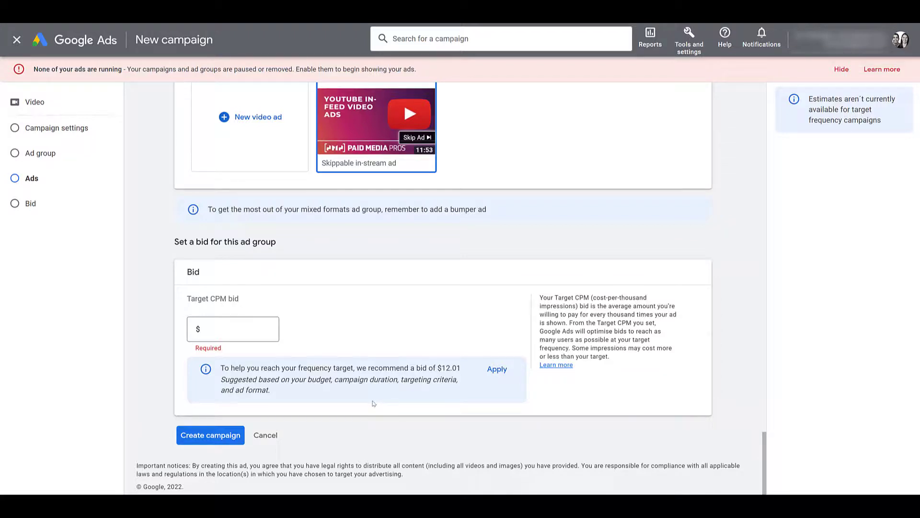
pyautogui.moveTo(371, 397)
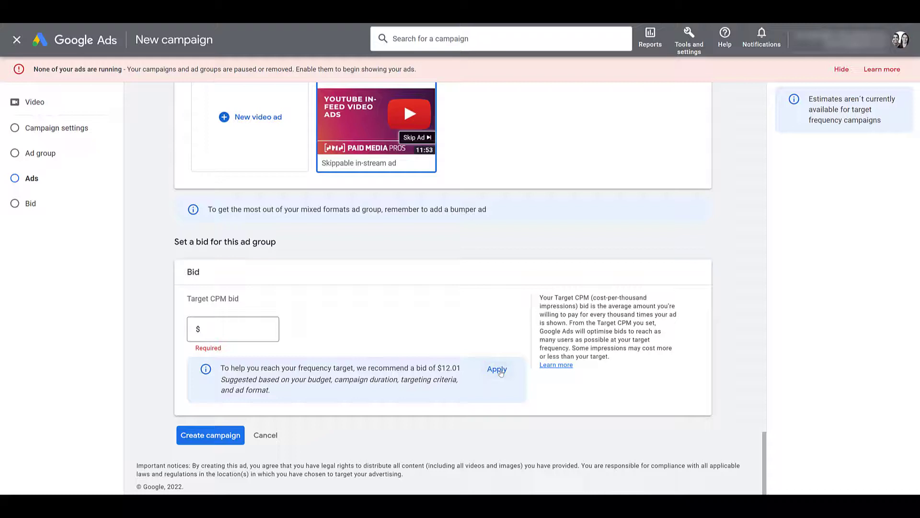
pyautogui.click(496, 368)
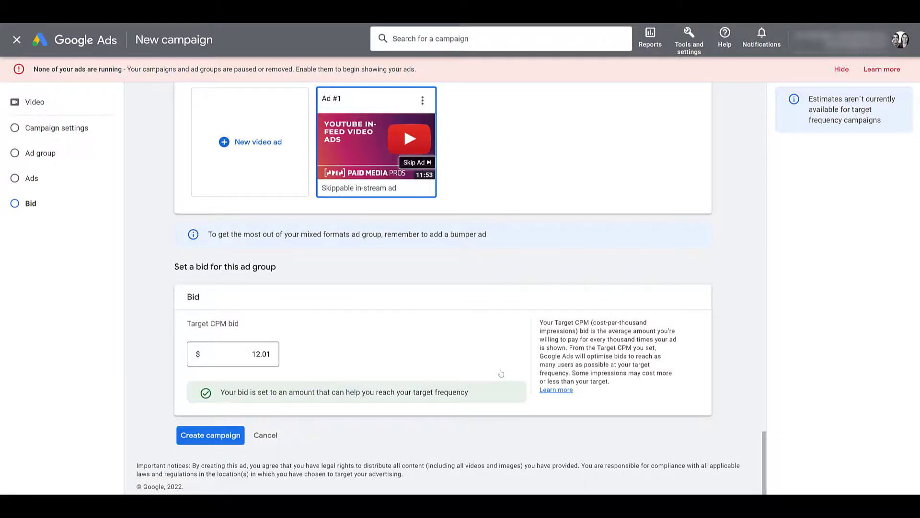
pyautogui.moveTo(502, 370)
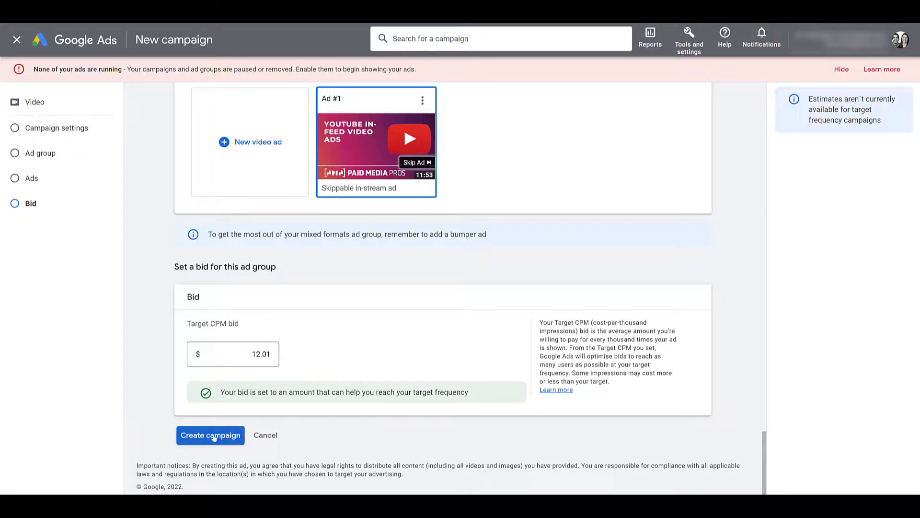
# Step: Create the campaign and continue to its Ad groups page listing the $12.01 ad group
pyautogui.click(210, 435)
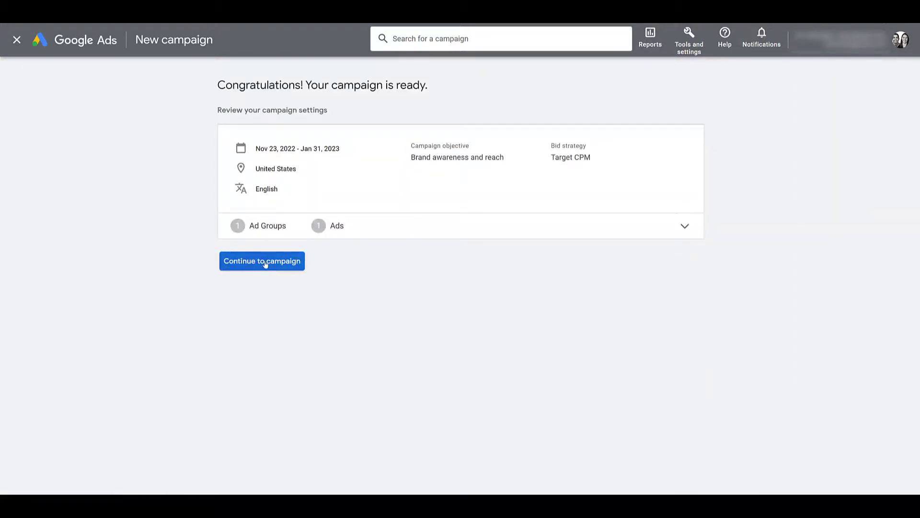
pyautogui.click(261, 261)
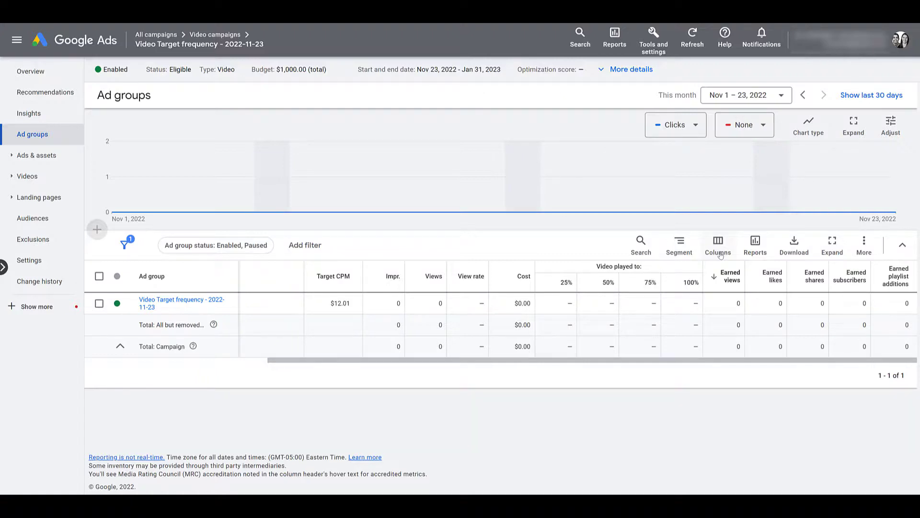
# Step: Choose Modify columns for the campaign's ad groups table
pyautogui.click(717, 244)
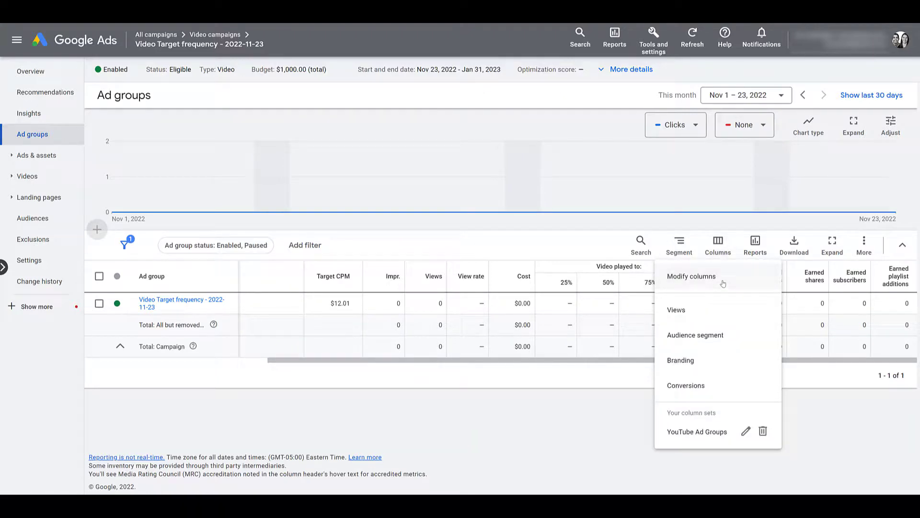
pyautogui.click(692, 276)
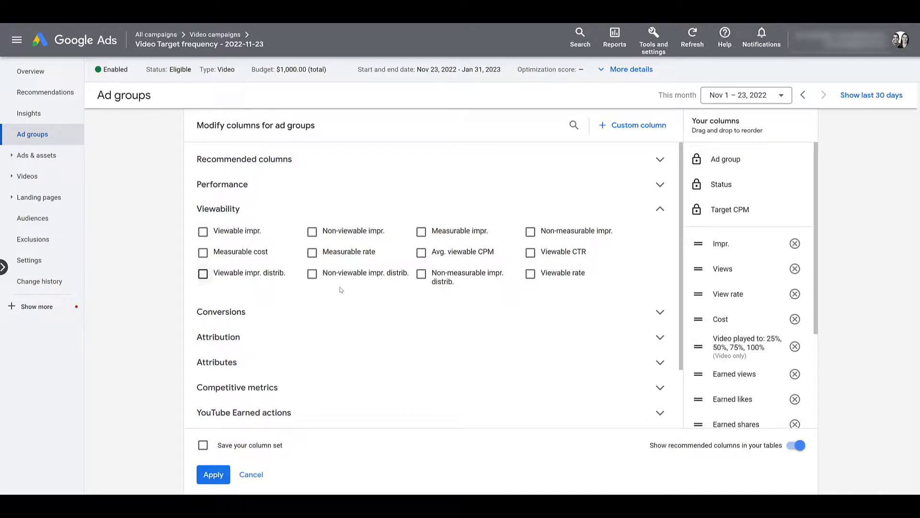
pyautogui.moveTo(364, 273)
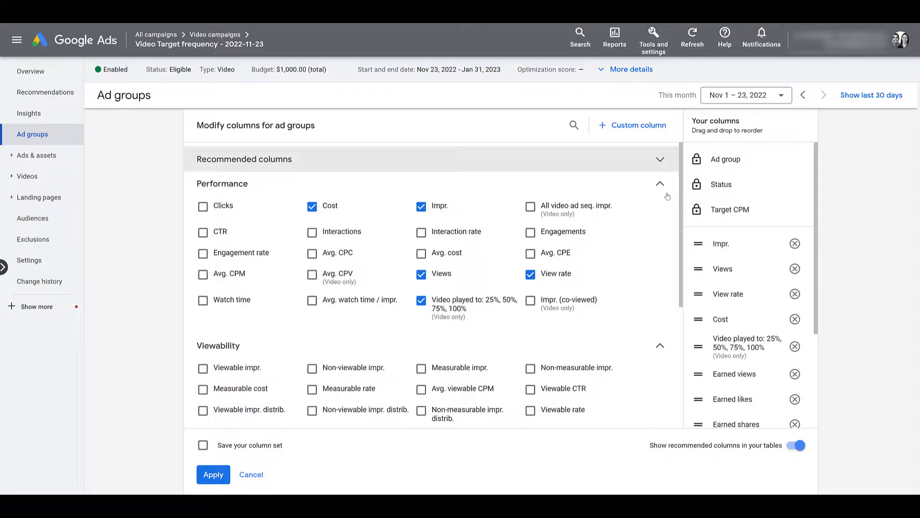
# Step: Cancel the Modify columns panel, leaving the ad groups table columns unchanged
pyautogui.click(212, 475)
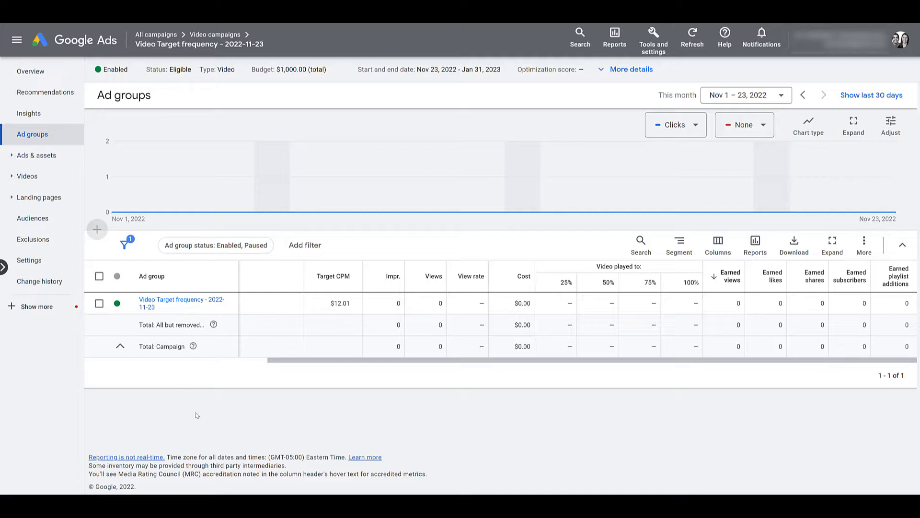
pyautogui.moveTo(253, 212)
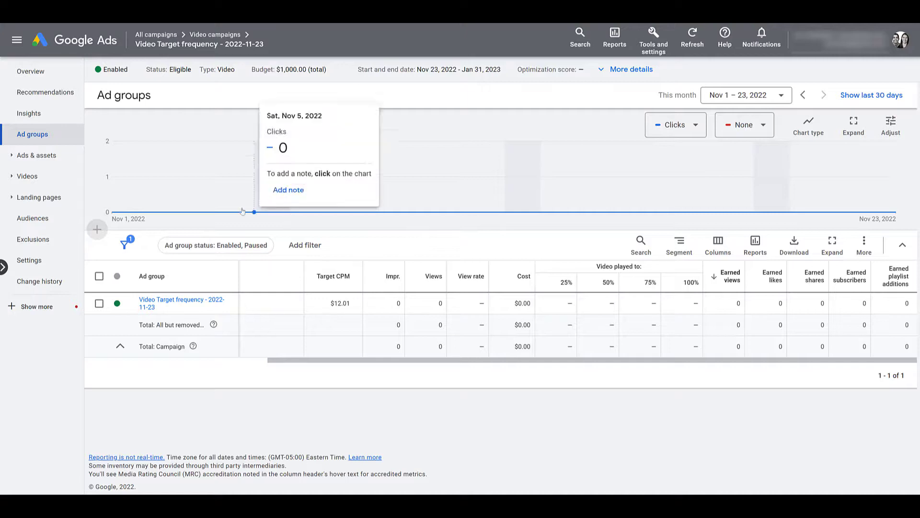
pyautogui.moveTo(369, 411)
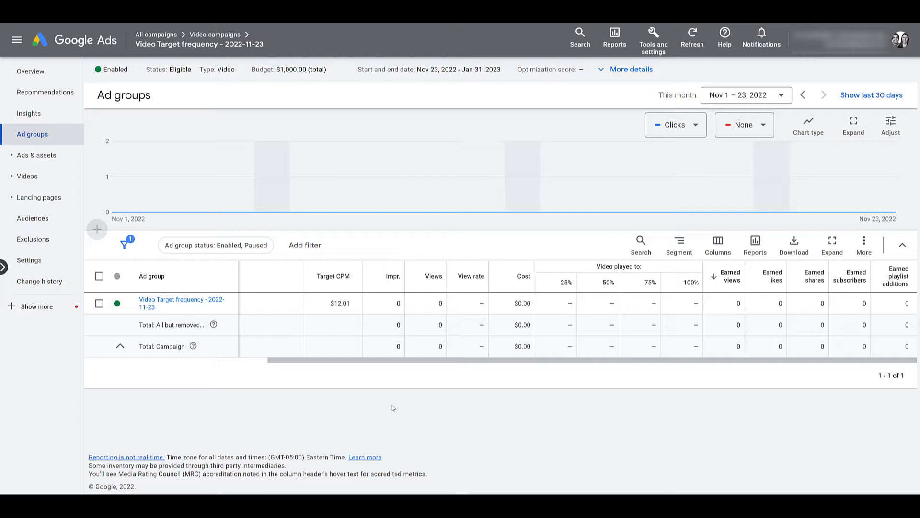
pyautogui.moveTo(354, 402)
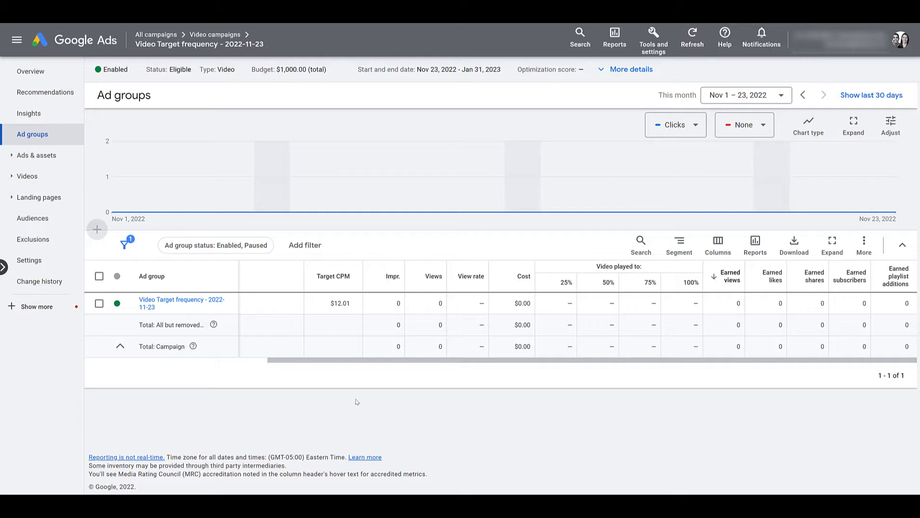